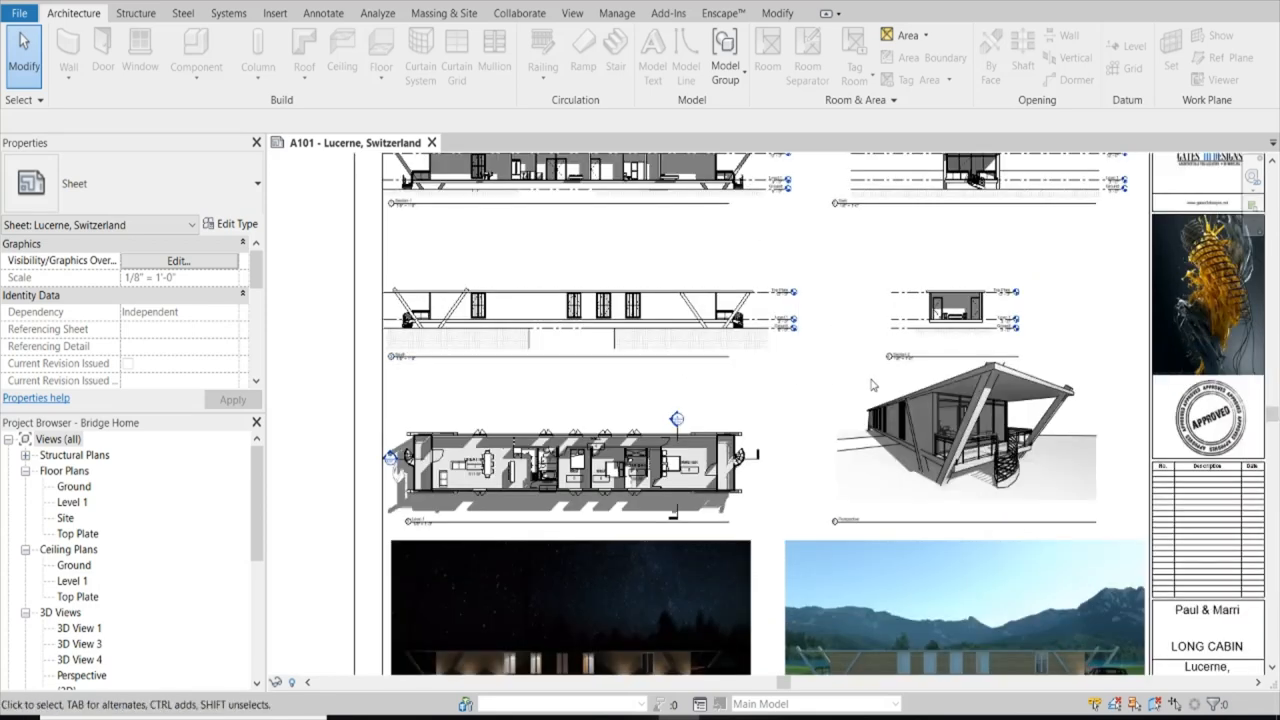
# Place a camera on the Ground floor plan to create perspective view 3D View 2.
pyautogui.click(680, 307)
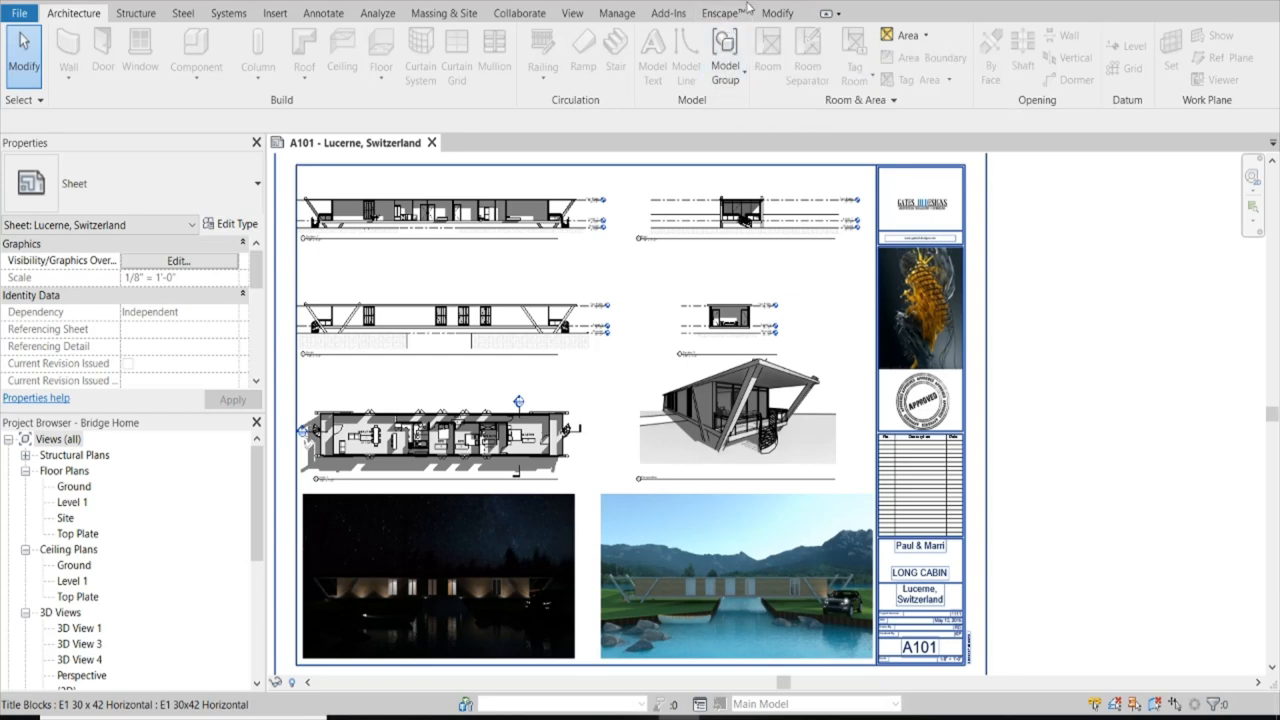
pyautogui.click(723, 13)
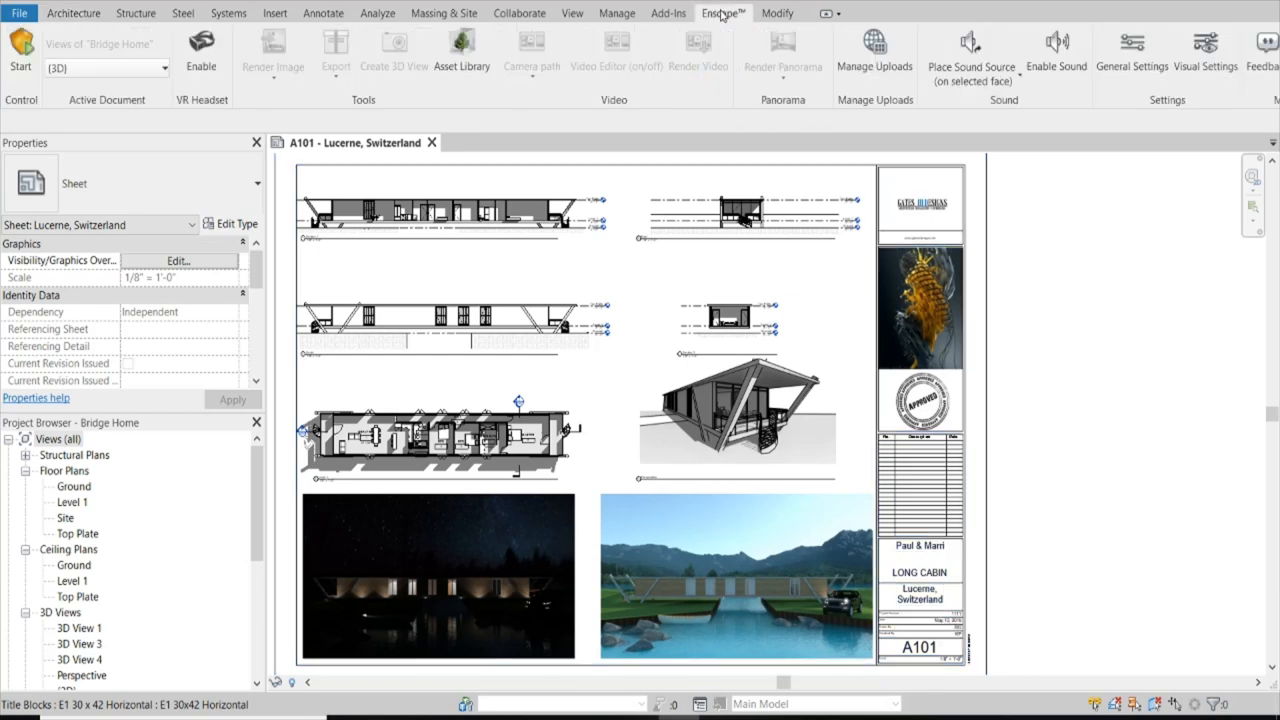
pyautogui.click(161, 68)
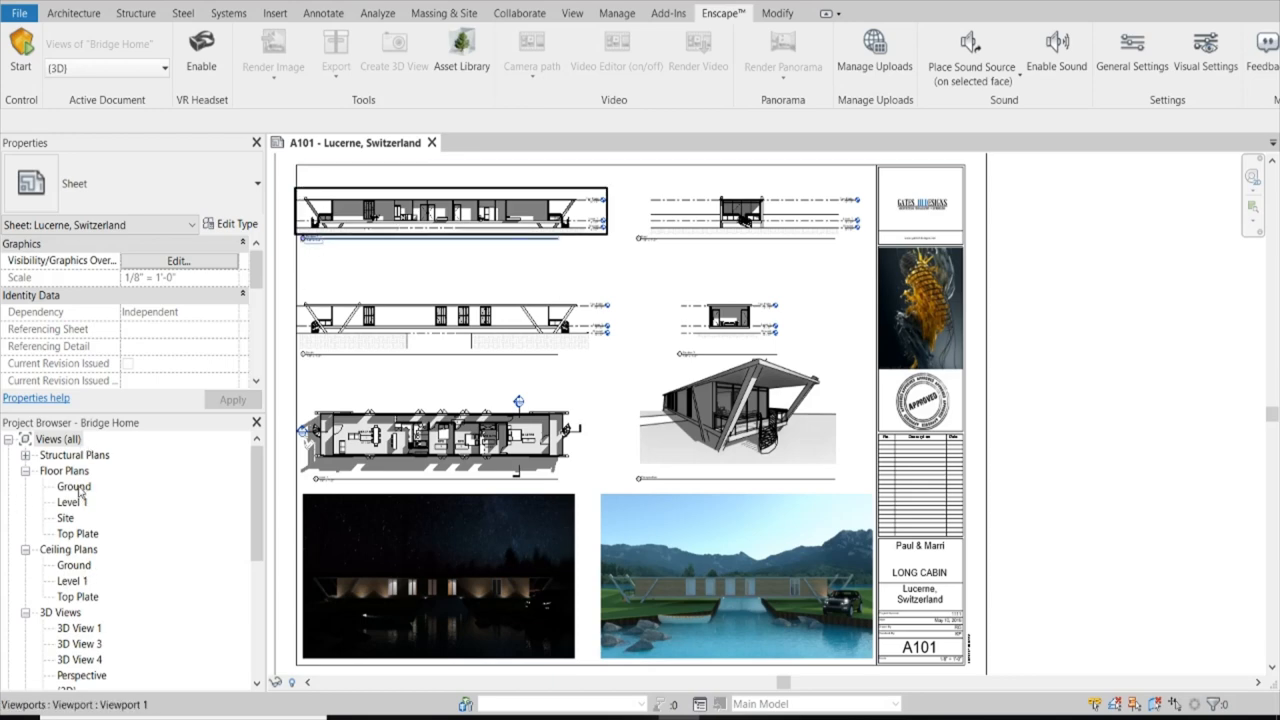
pyautogui.doubleClick(72, 486)
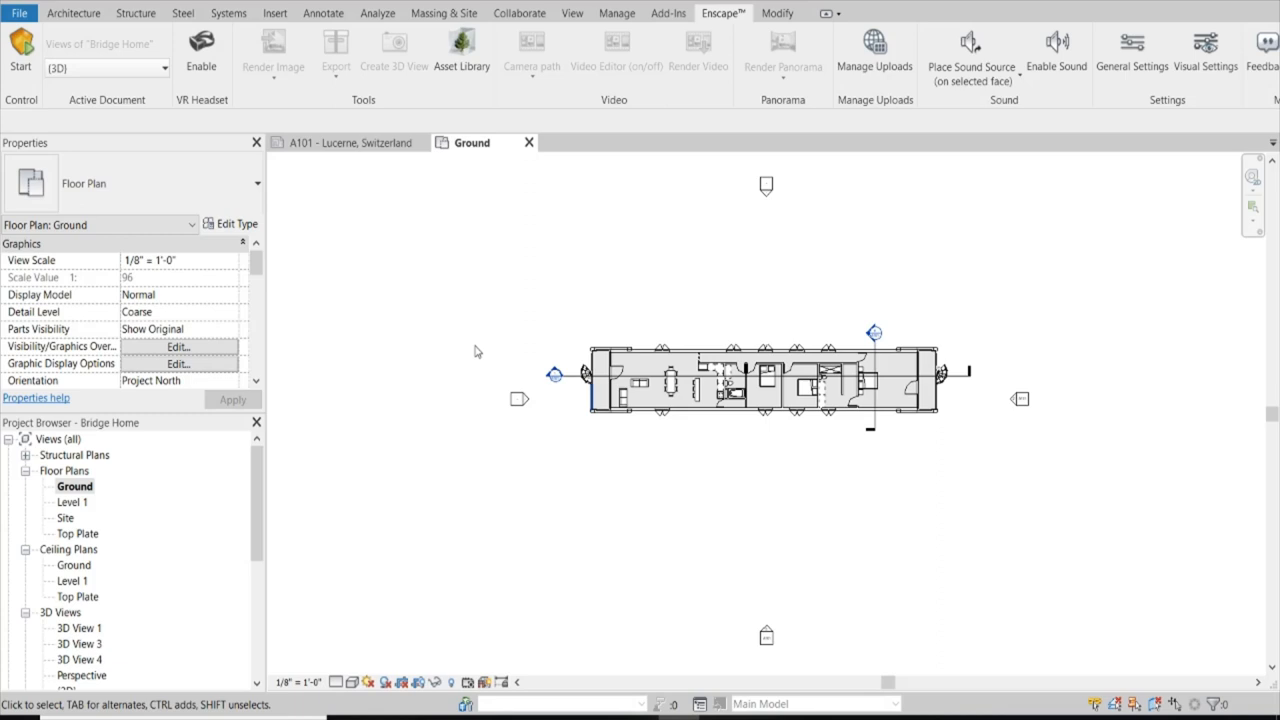
pyautogui.moveTo(147, 489)
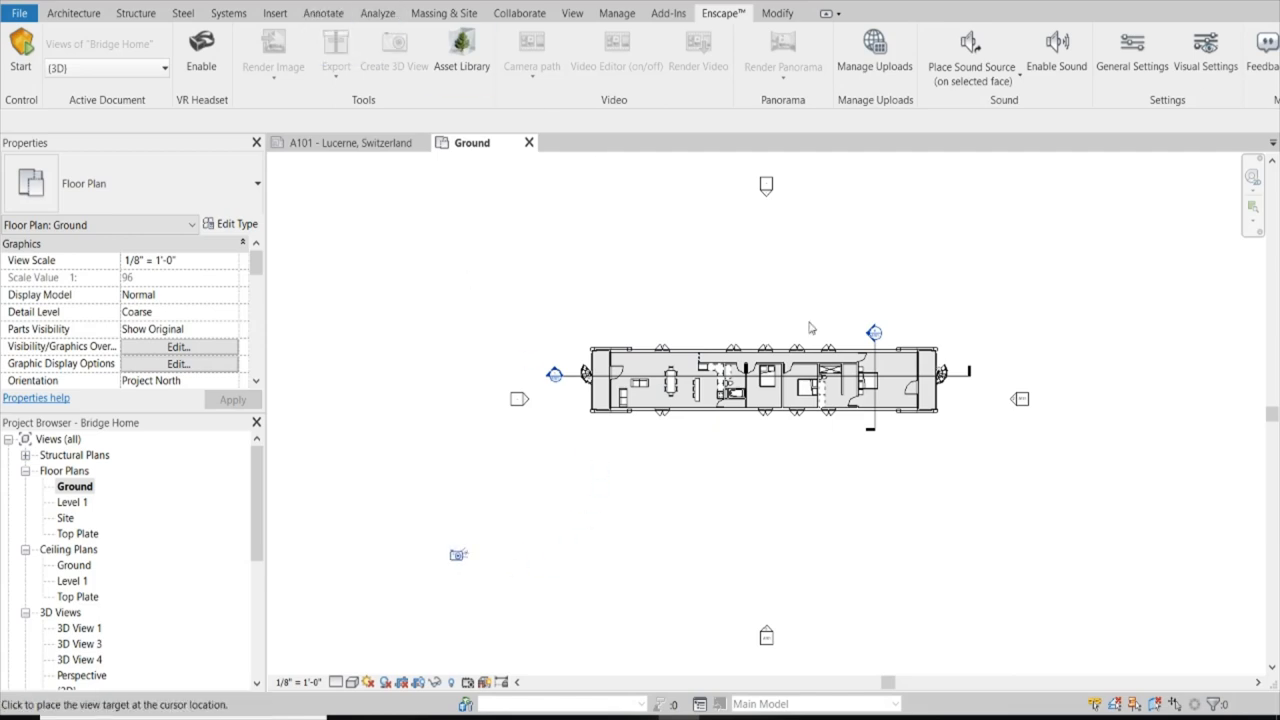
pyautogui.doubleClick(873, 331)
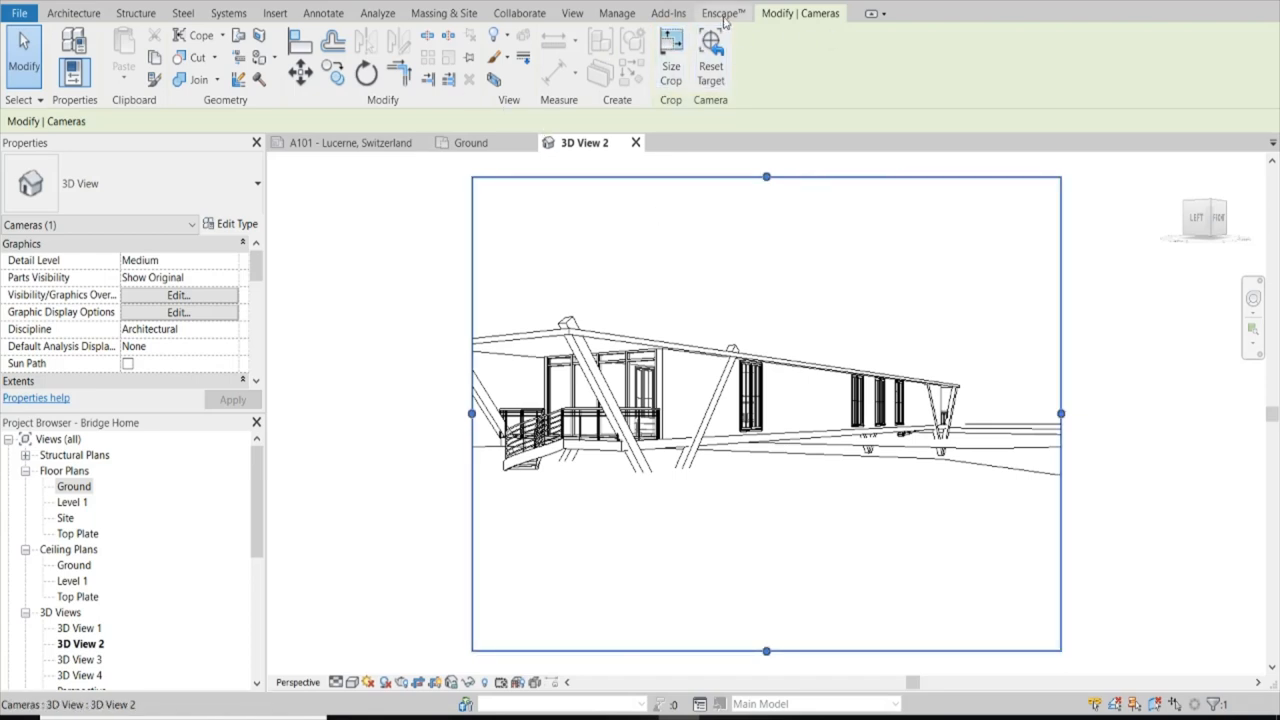
# Pick 3D View 4 in Enscape's Active Document dropdown as the rendered view.
pyautogui.click(722, 13)
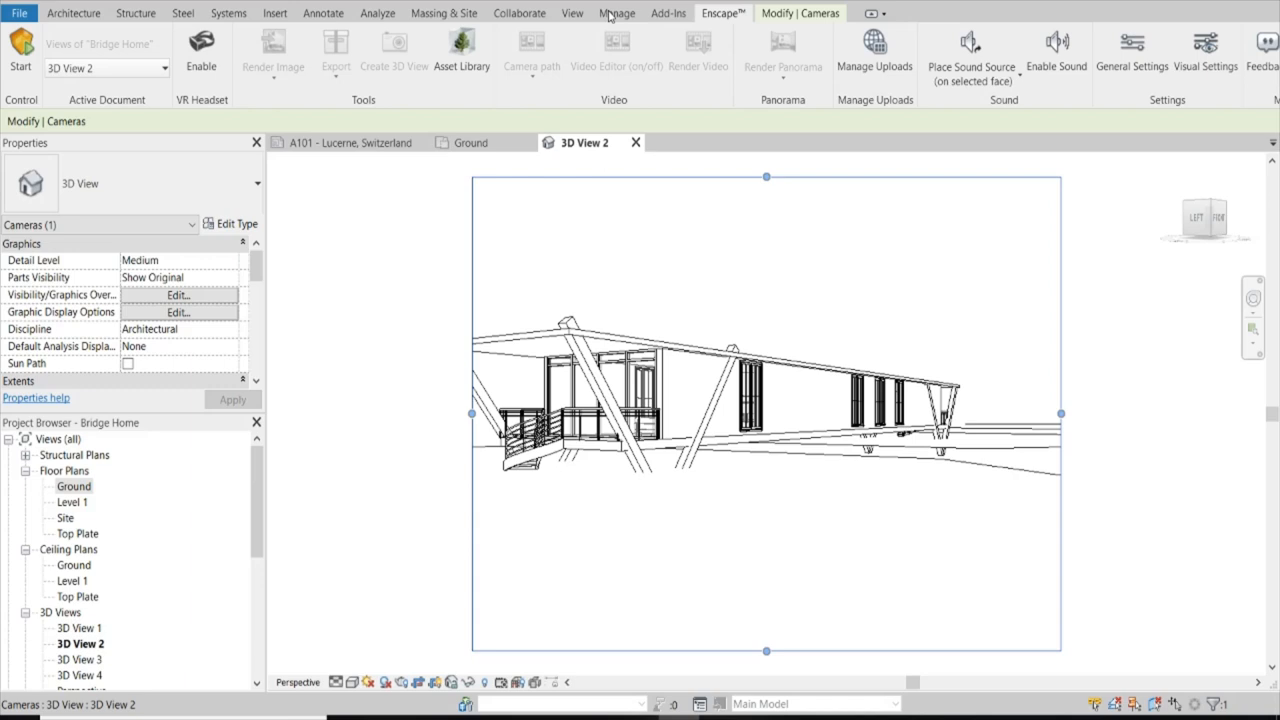
pyautogui.click(162, 68)
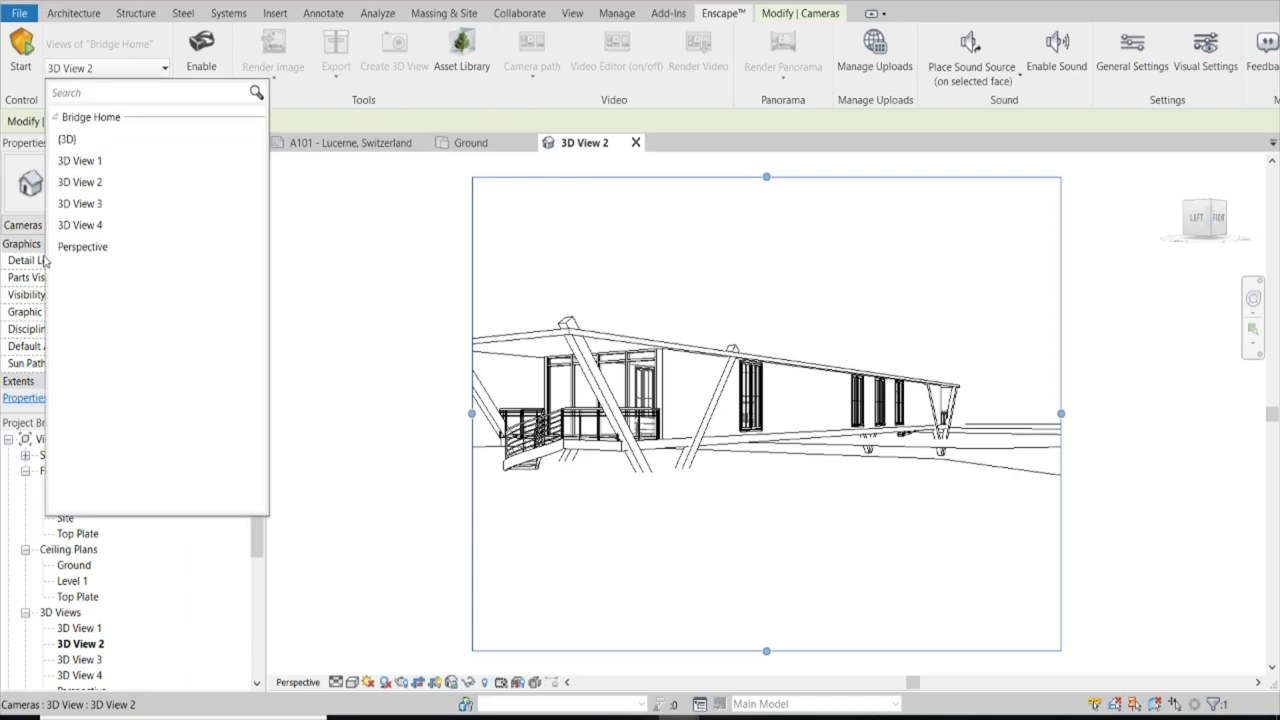
pyautogui.click(80, 224)
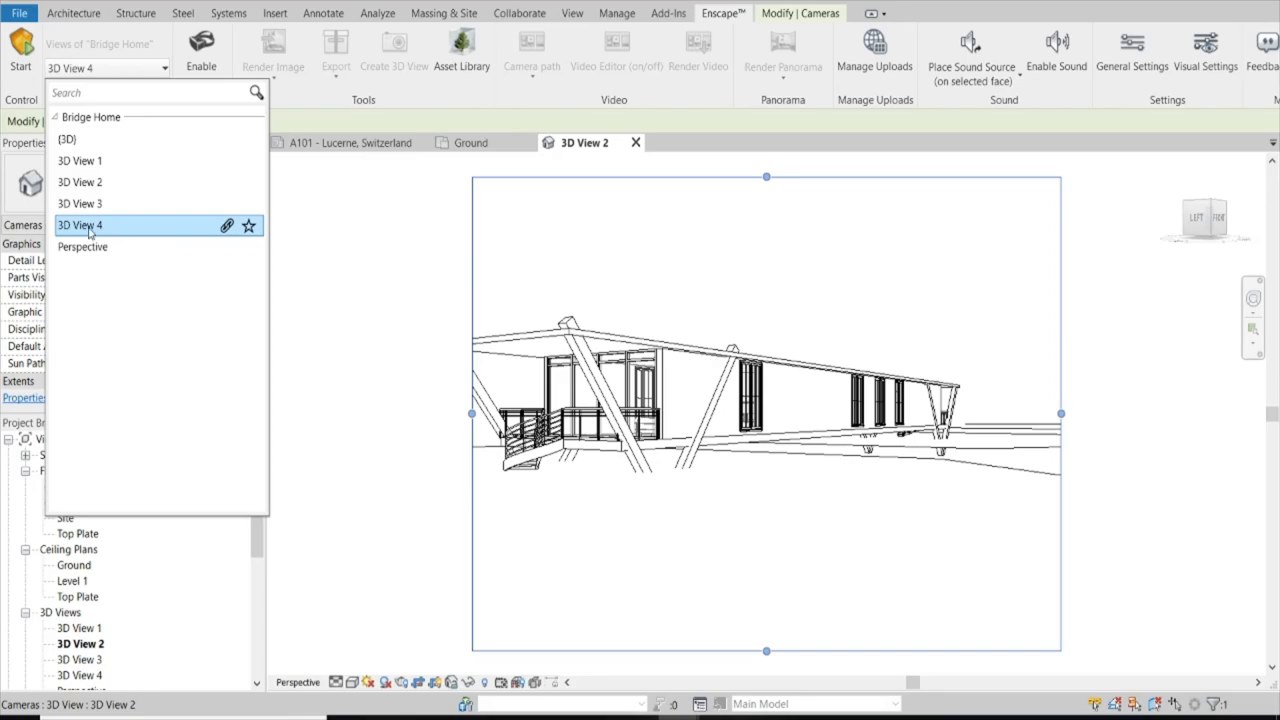
pyautogui.click(201, 45)
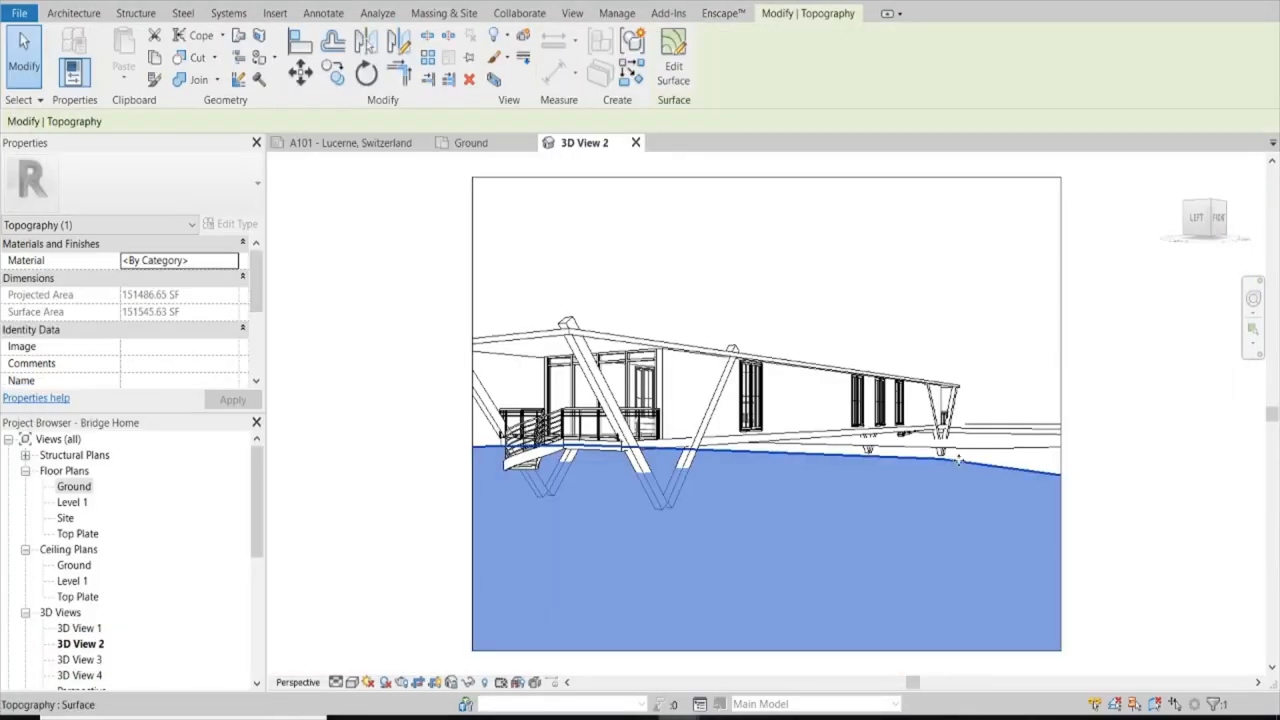
# Deselect the topography and launch Google Chrome from the taskbar.
pyautogui.click(722, 13)
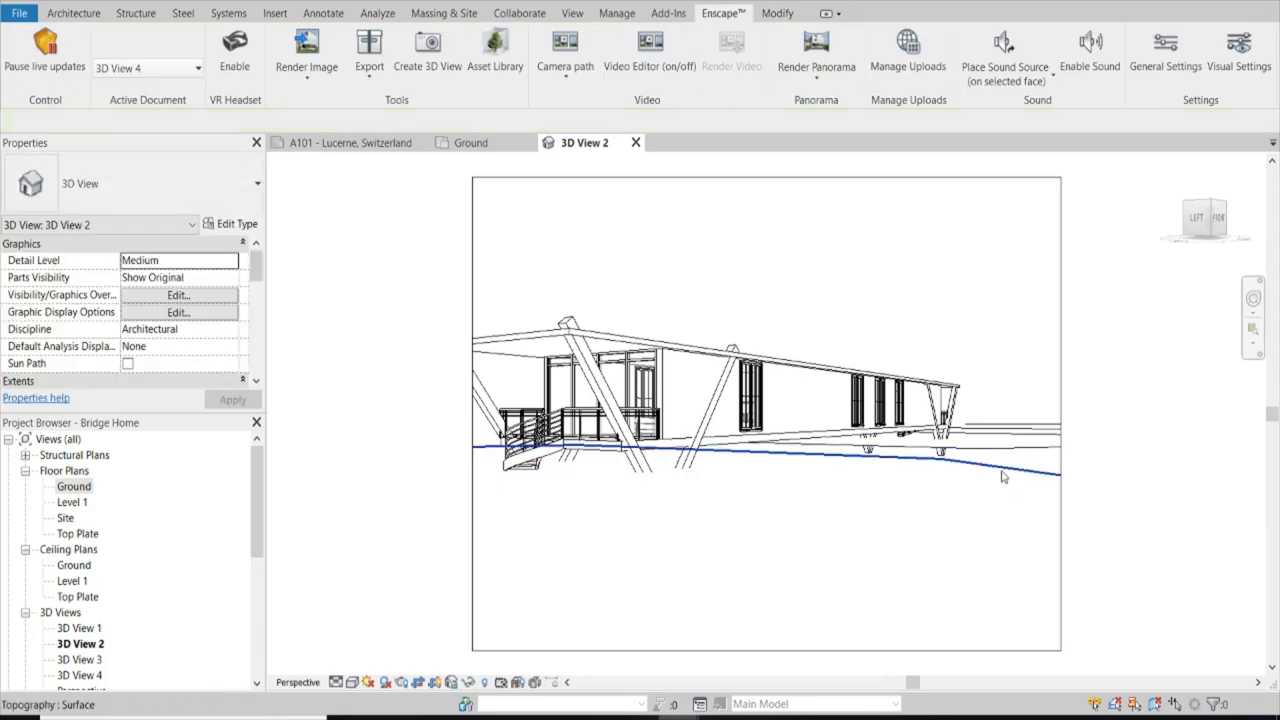
pyautogui.click(1003, 475)
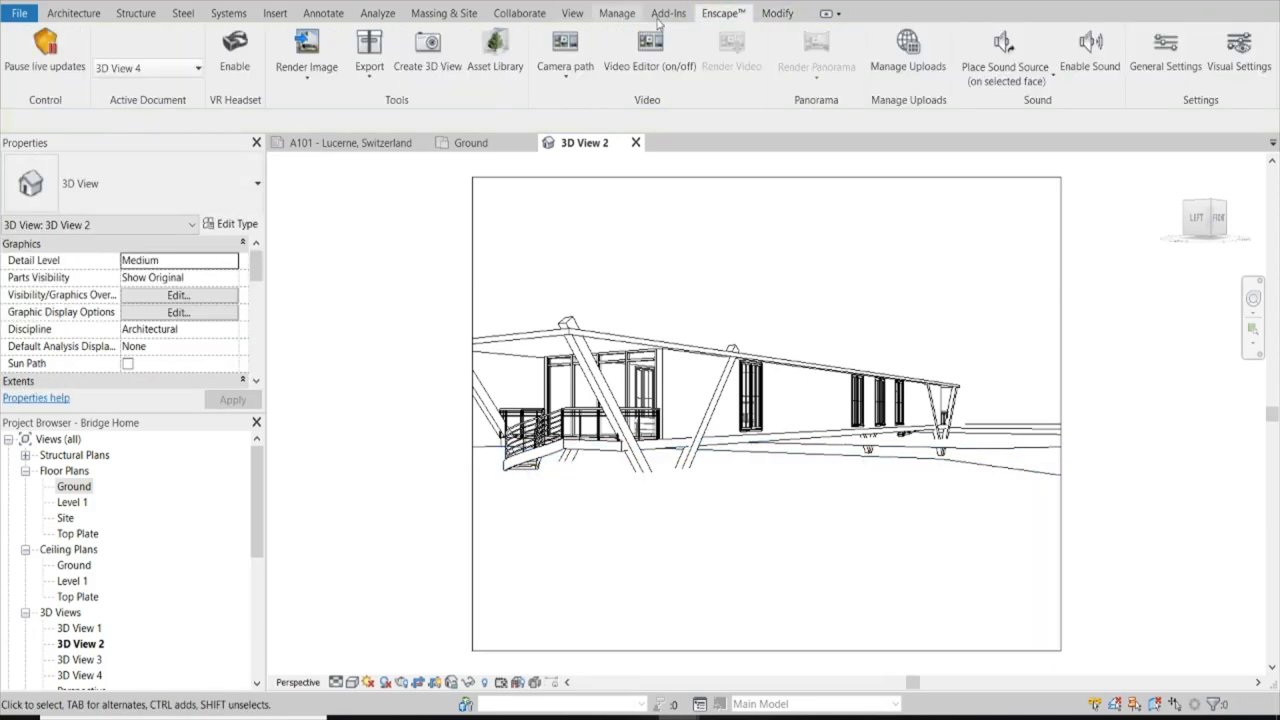
pyautogui.click(767, 412)
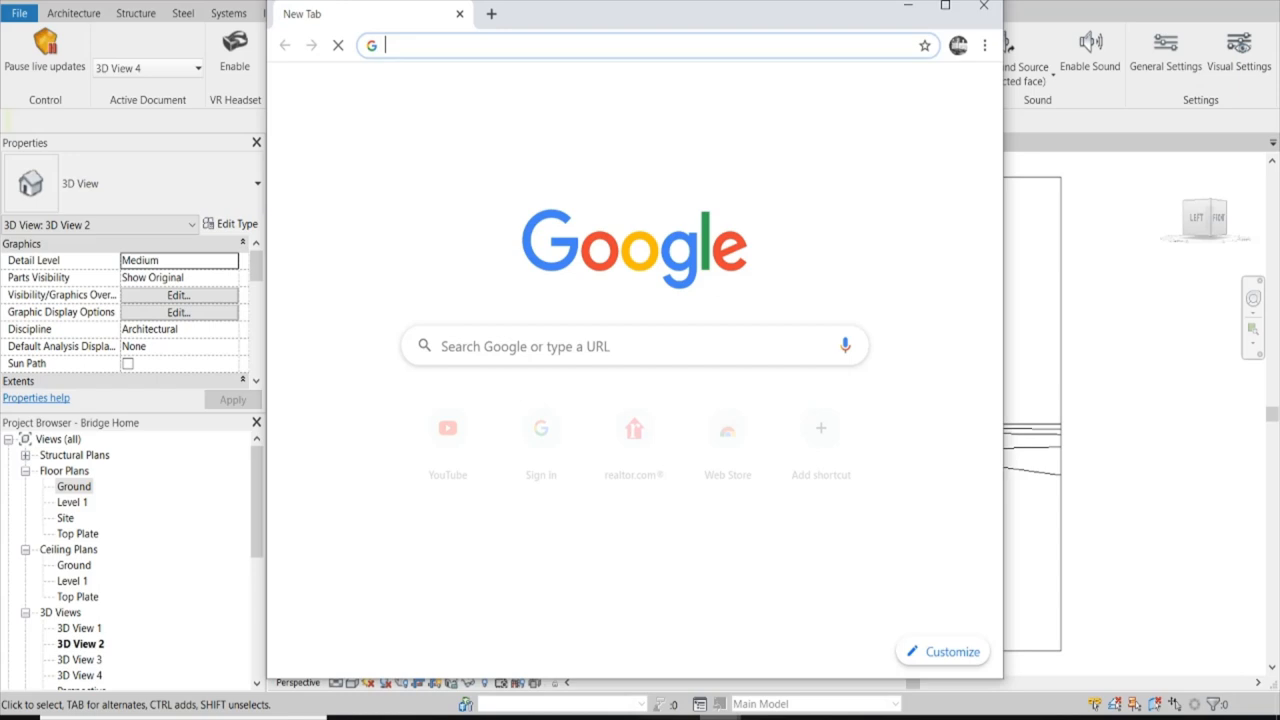
# Enter 'gray plank siding texture' and then 'grass' as Chrome search text.
pyautogui.write('gray plank siding texture')
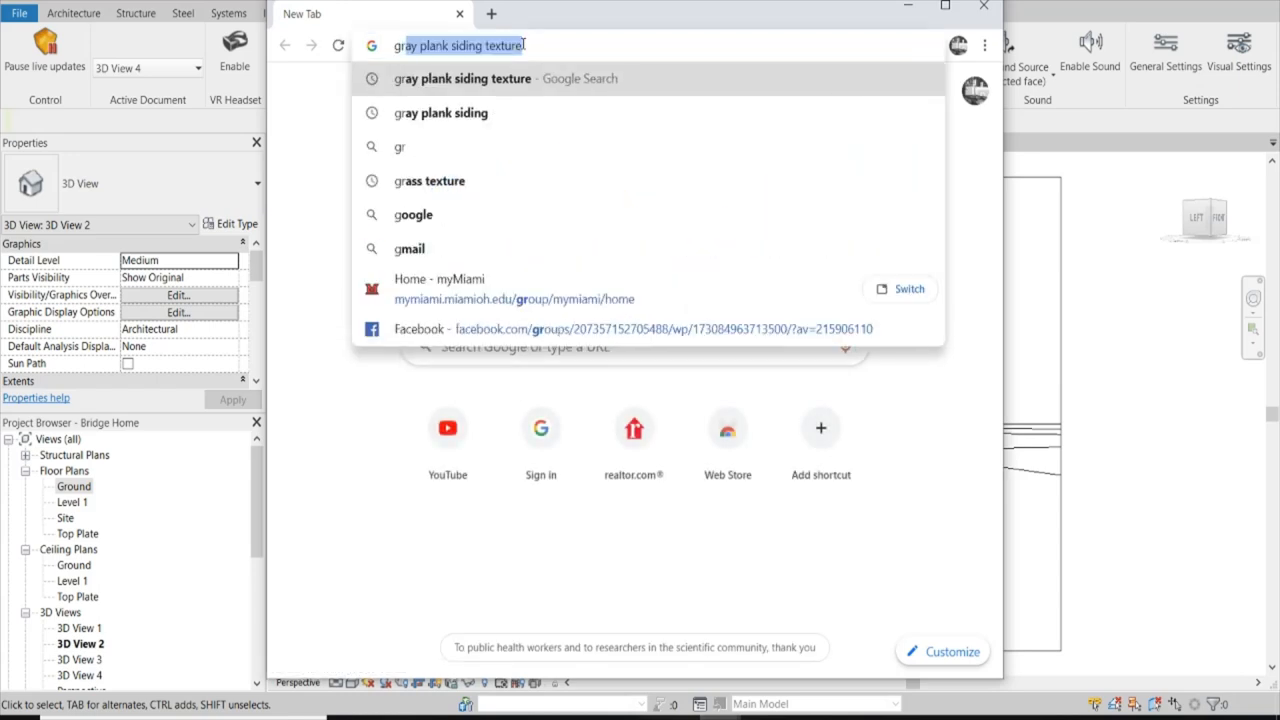
pyautogui.write('grass')
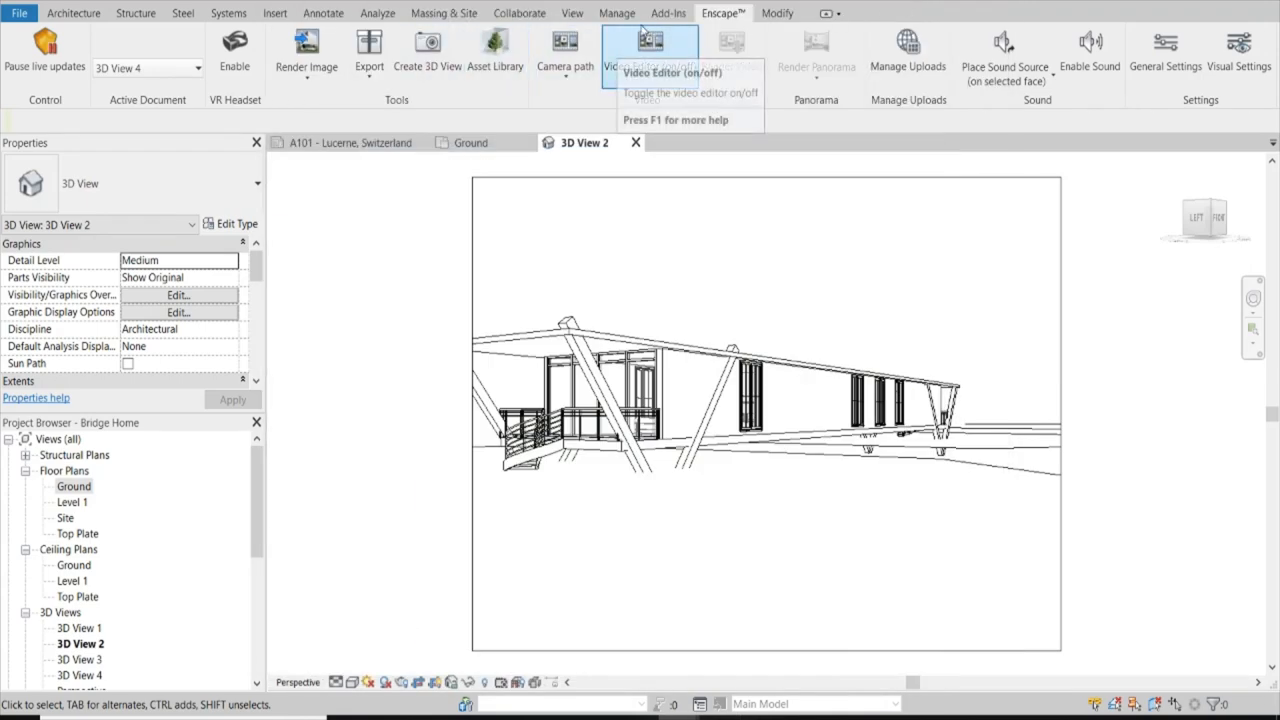
# Duplicate Default New Material as 'Grass NEW' and show its Graphics settings.
pyautogui.click(616, 13)
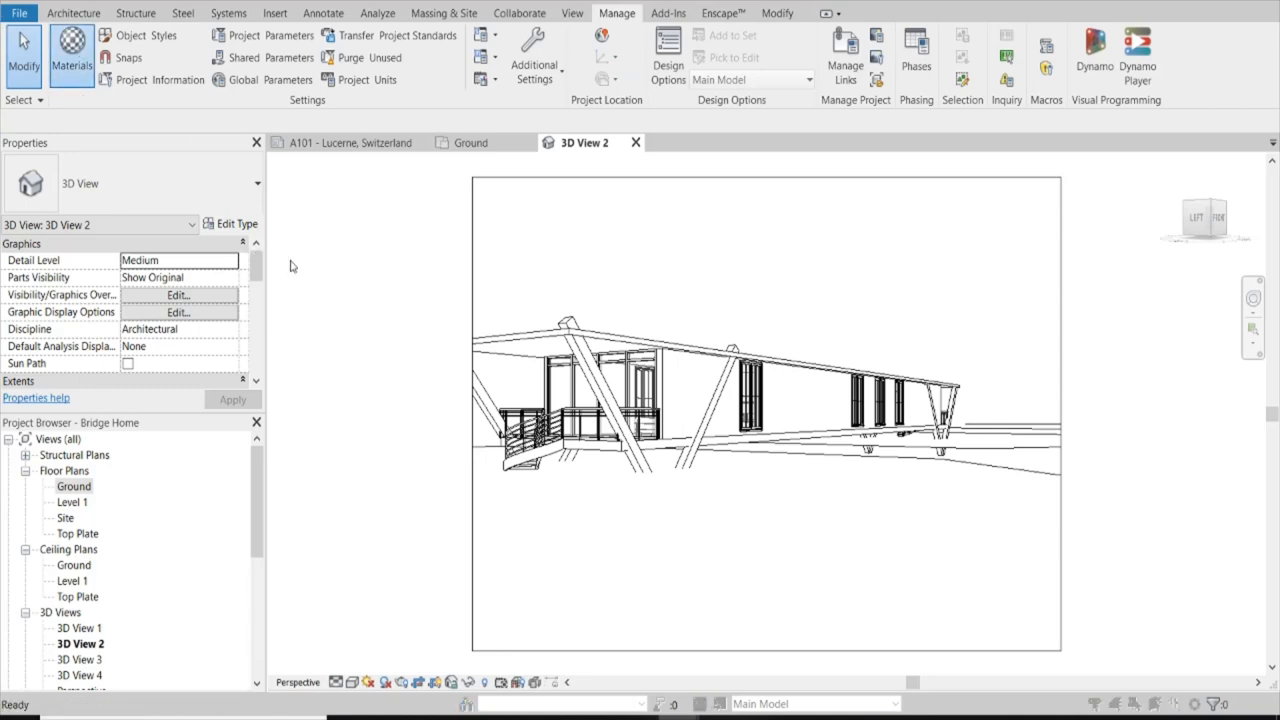
pyautogui.click(71, 44)
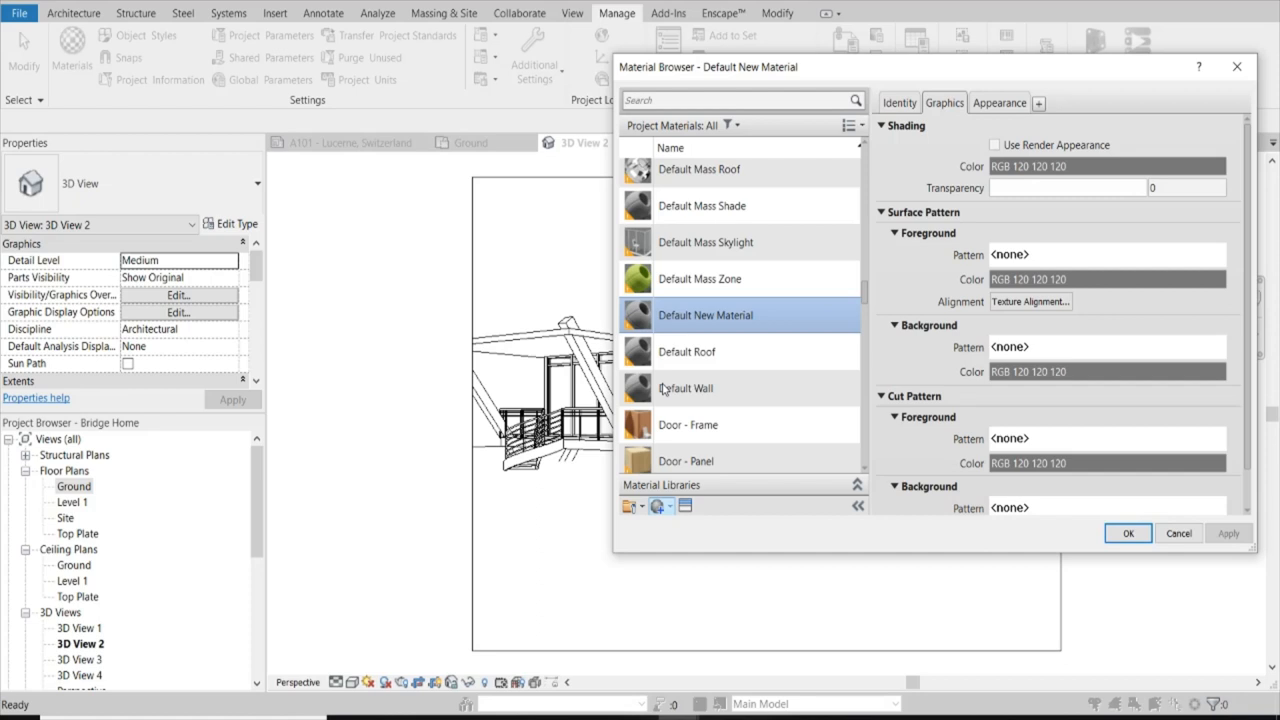
pyautogui.rightClick(705, 315)
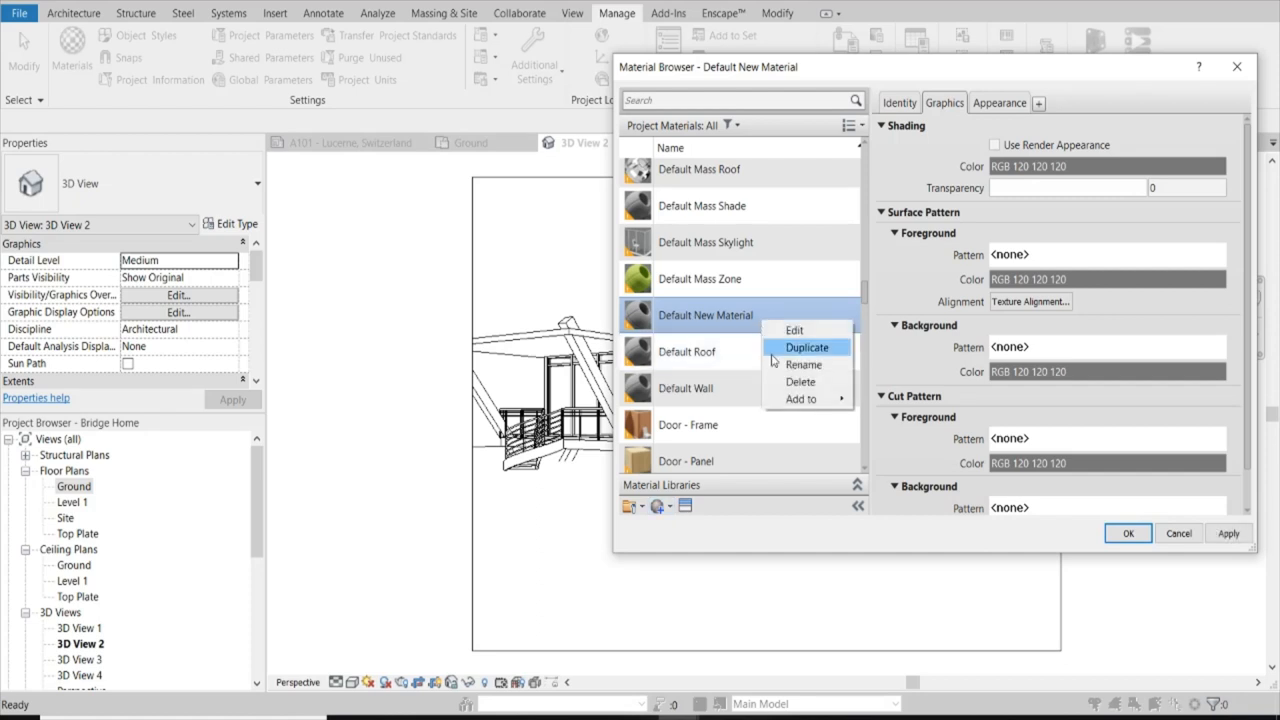
pyautogui.click(803, 364)
pyautogui.write('Grass NEW')
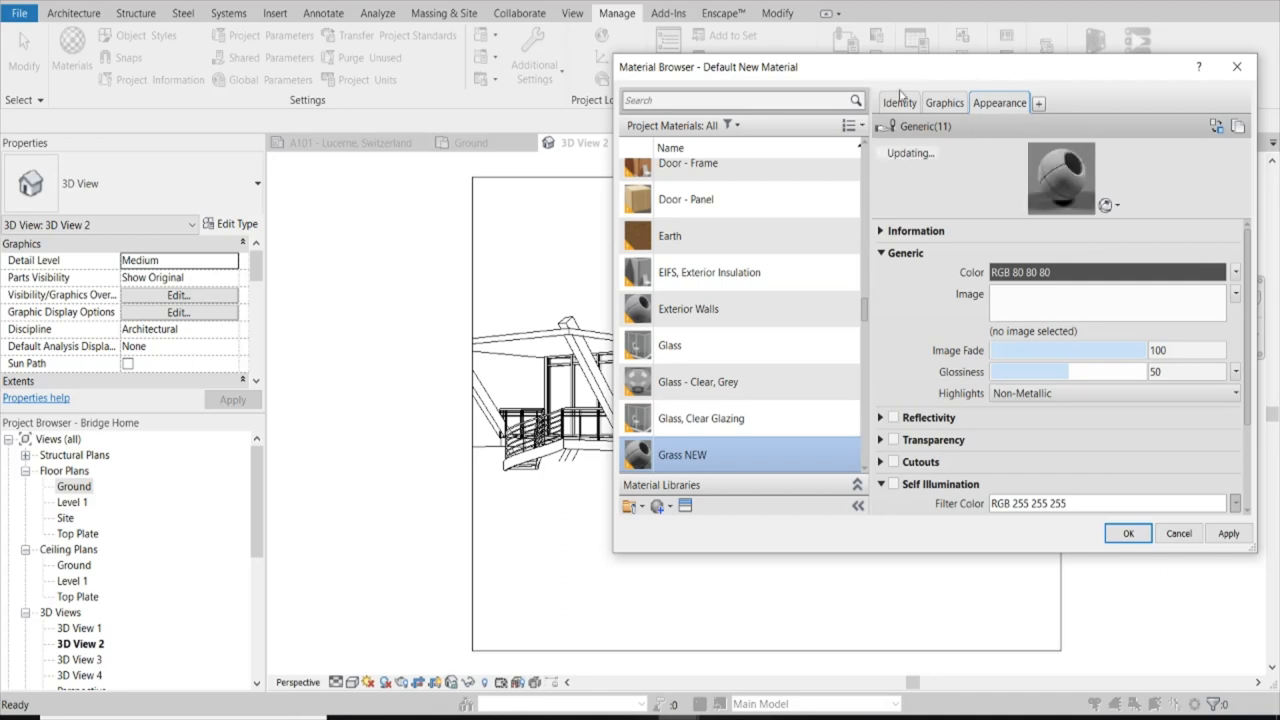
pyautogui.click(888, 100)
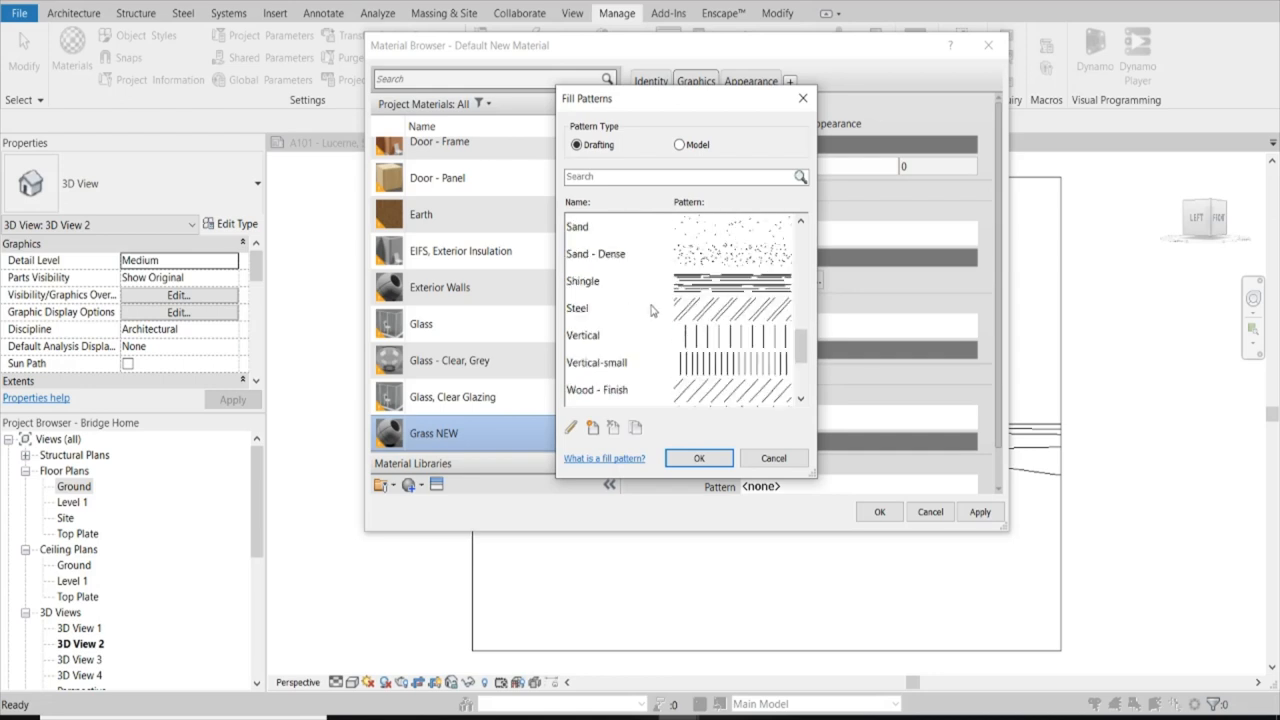
# Set Grass NEW's surface foreground pattern to Sand in dark green.
pyautogui.click(577, 226)
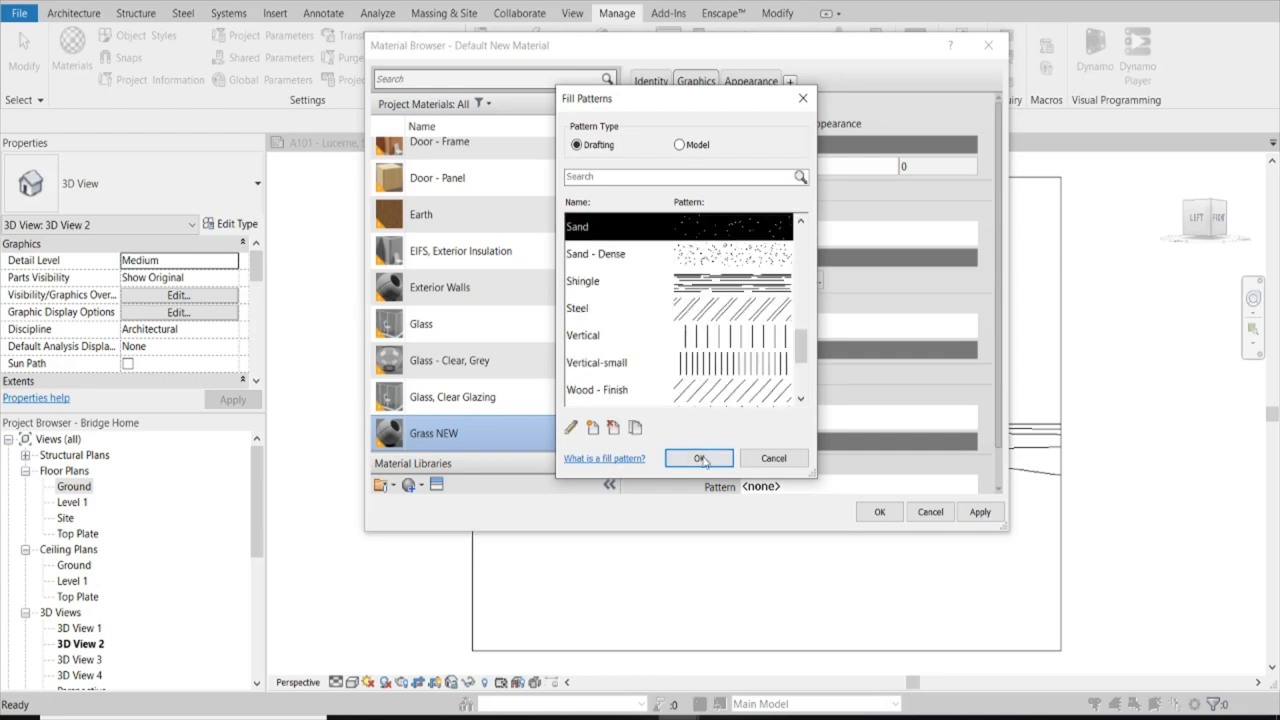
pyautogui.click(698, 457)
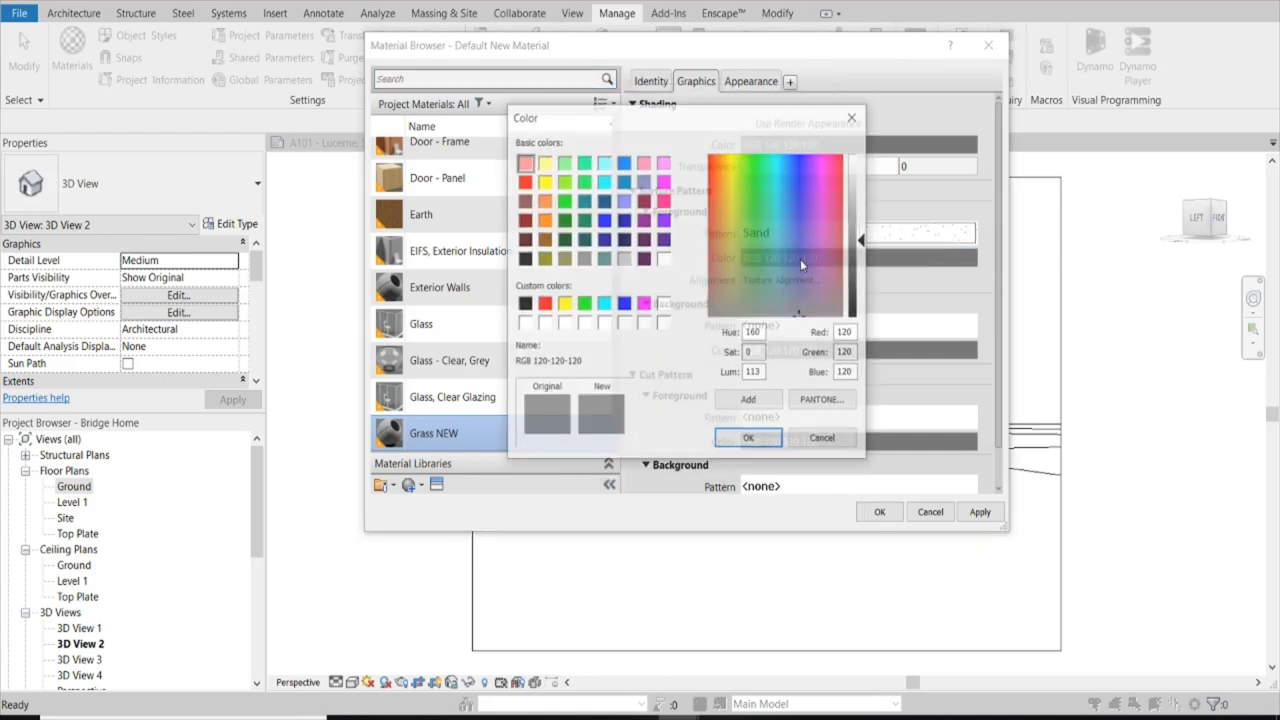
pyautogui.click(584, 219)
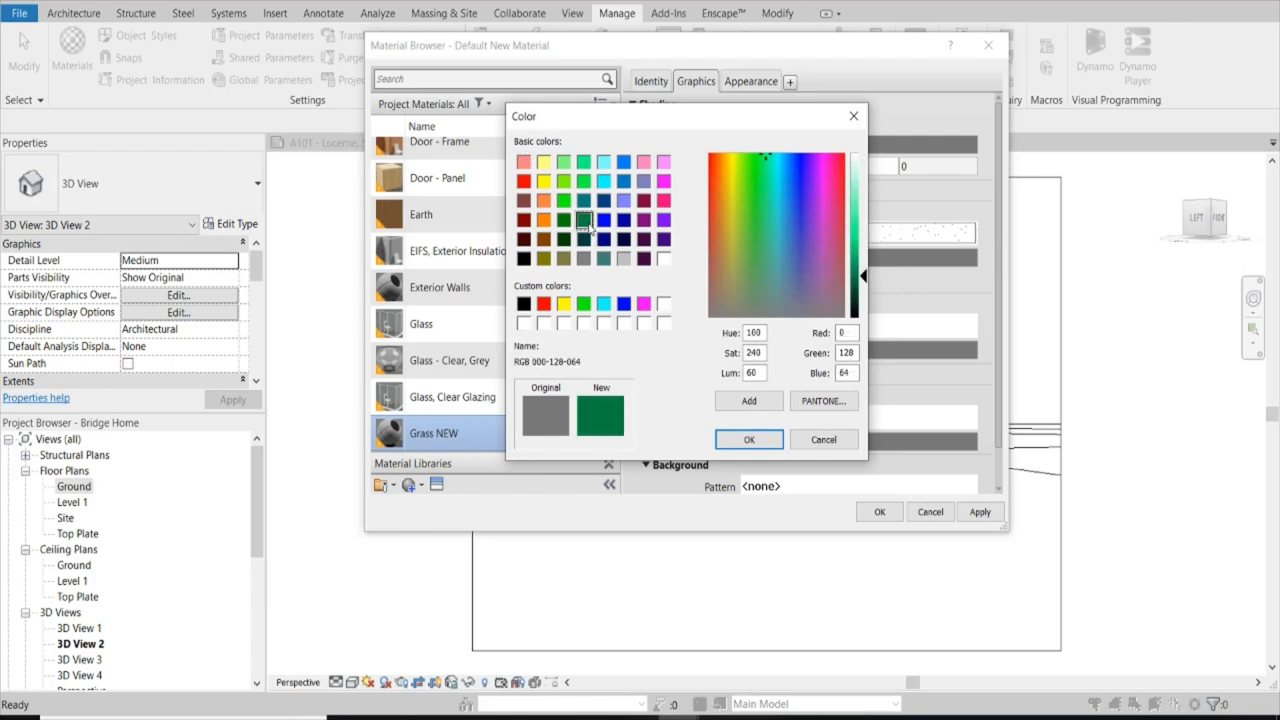
pyautogui.click(749, 439)
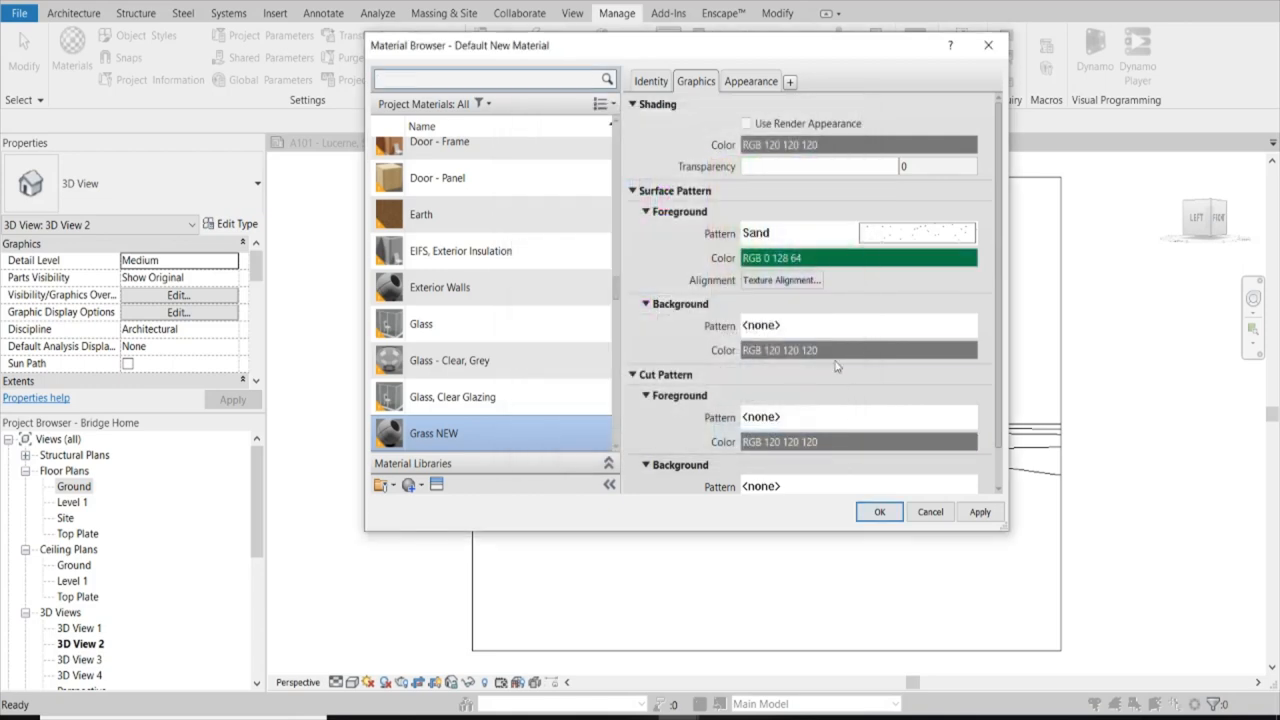
# Colour the background and cut patterns the same green, RGB 0-128-64.
pyautogui.click(858, 350)
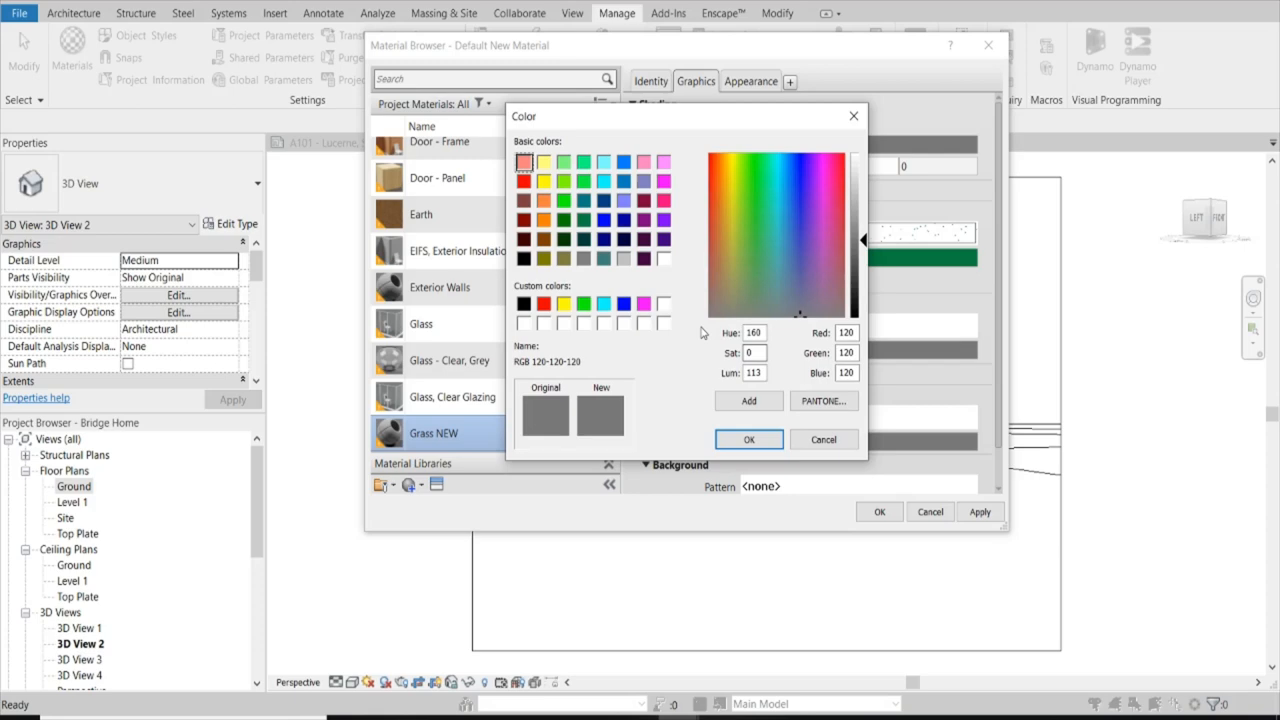
pyautogui.click(749, 439)
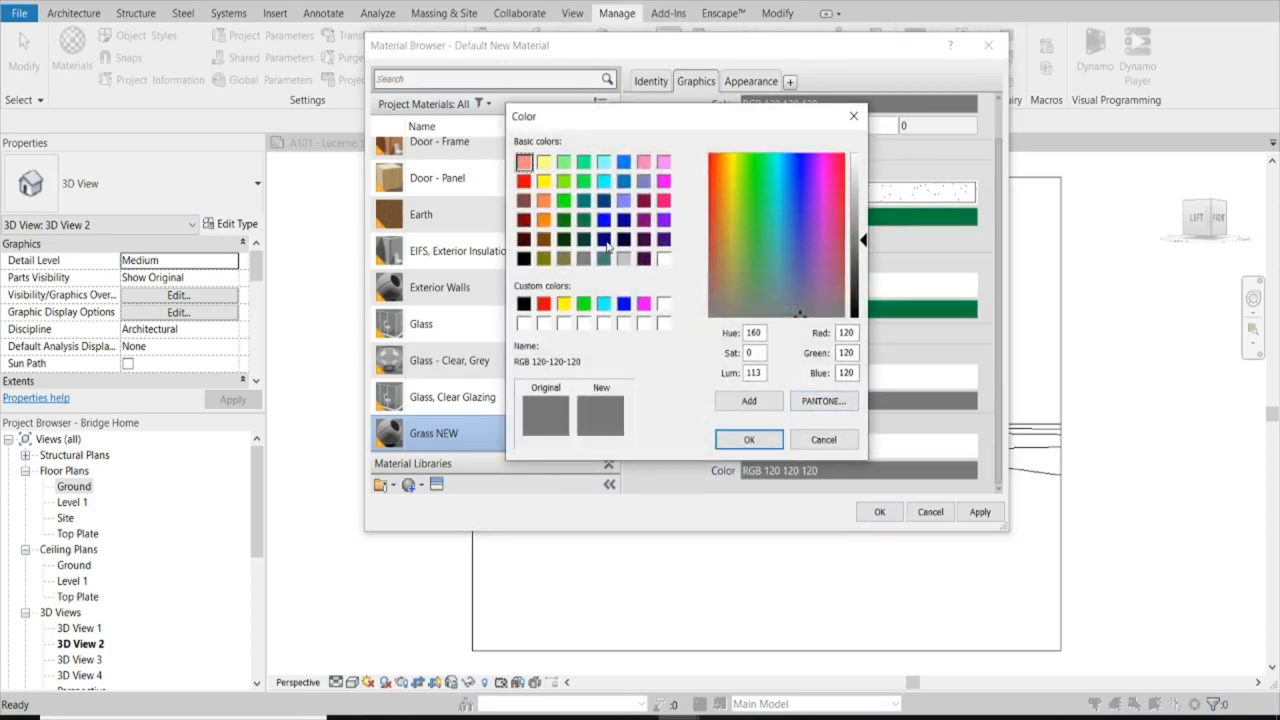
pyautogui.click(749, 439)
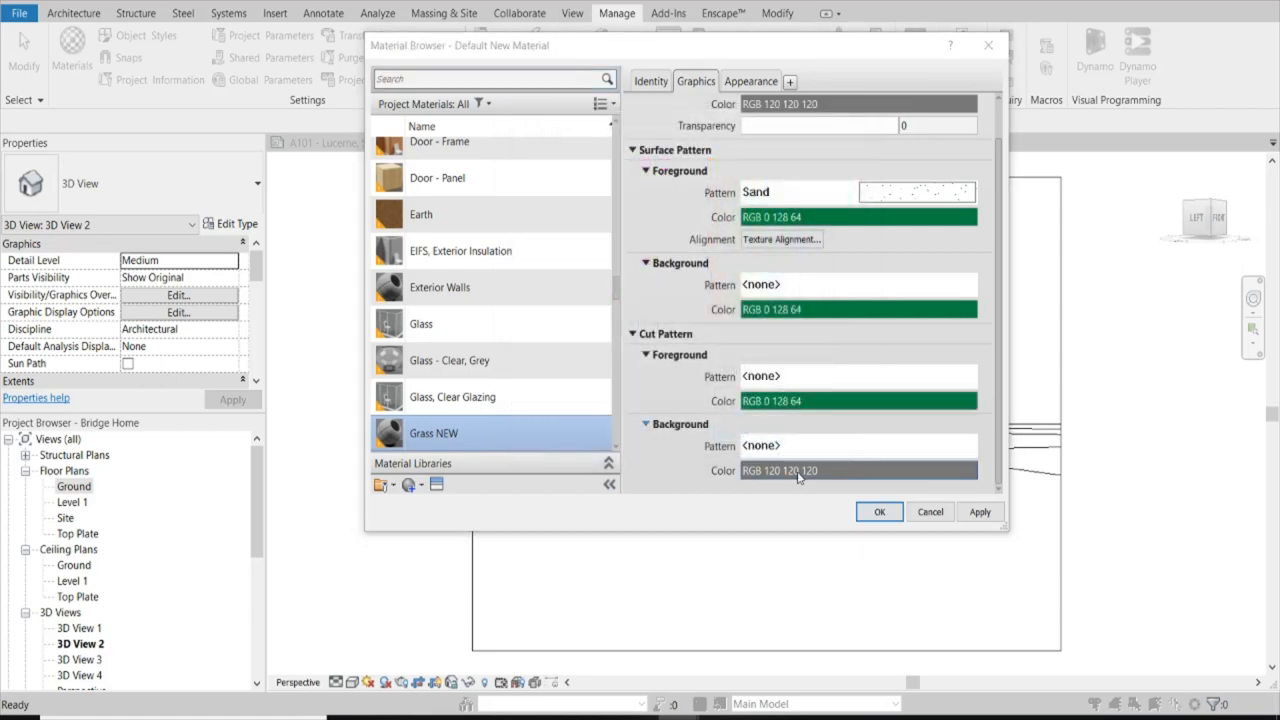
pyautogui.click(857, 470)
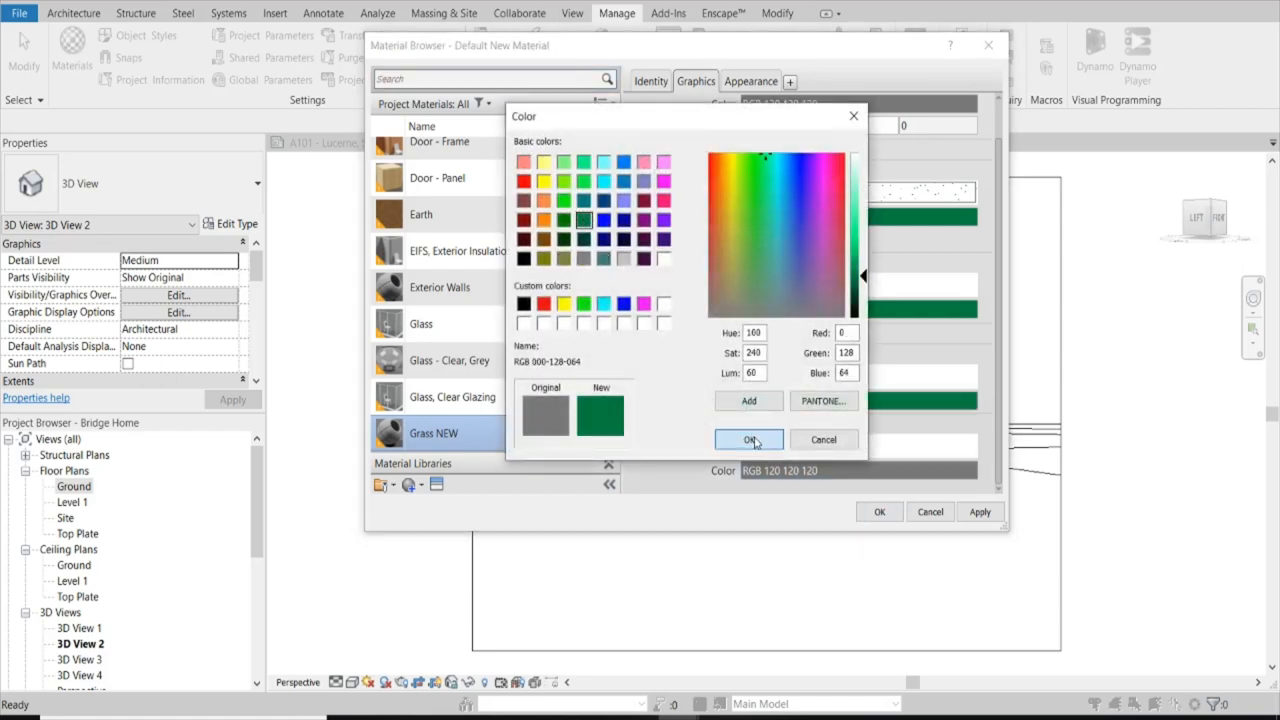
pyautogui.click(749, 439)
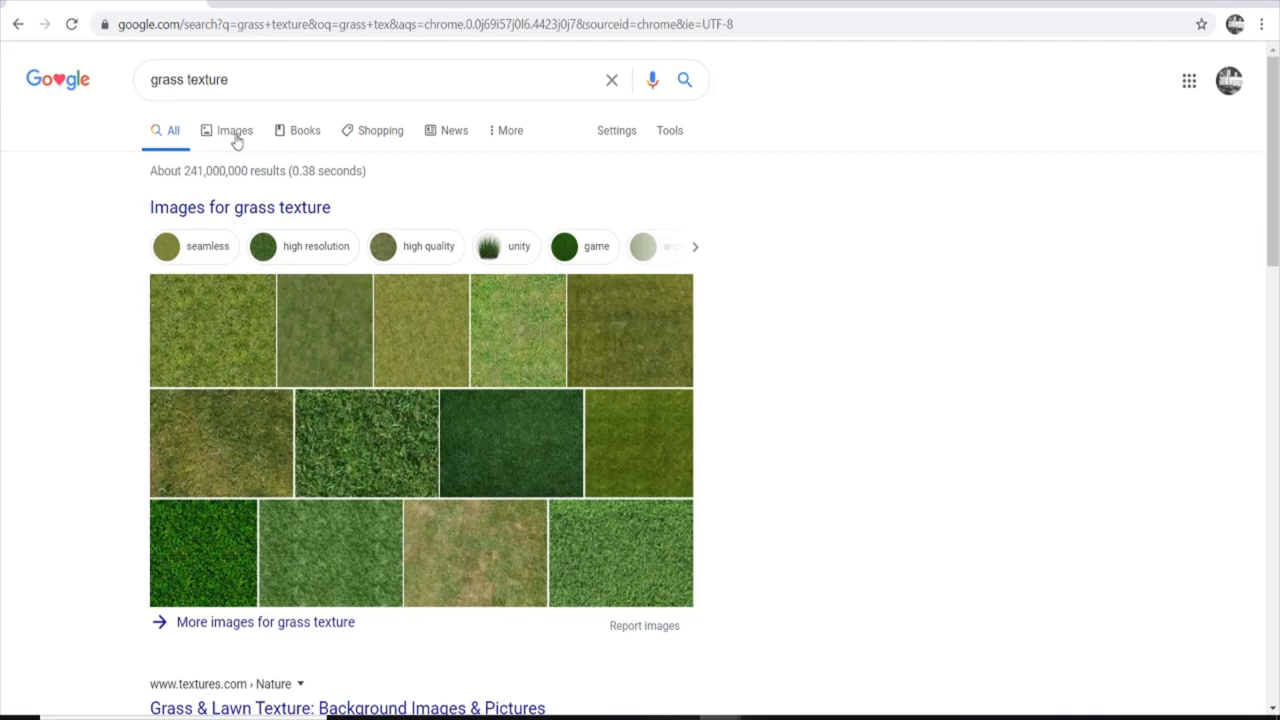
# View Google image results for grass texture and preview the 3D Warehouse grass texture.
pyautogui.click(234, 130)
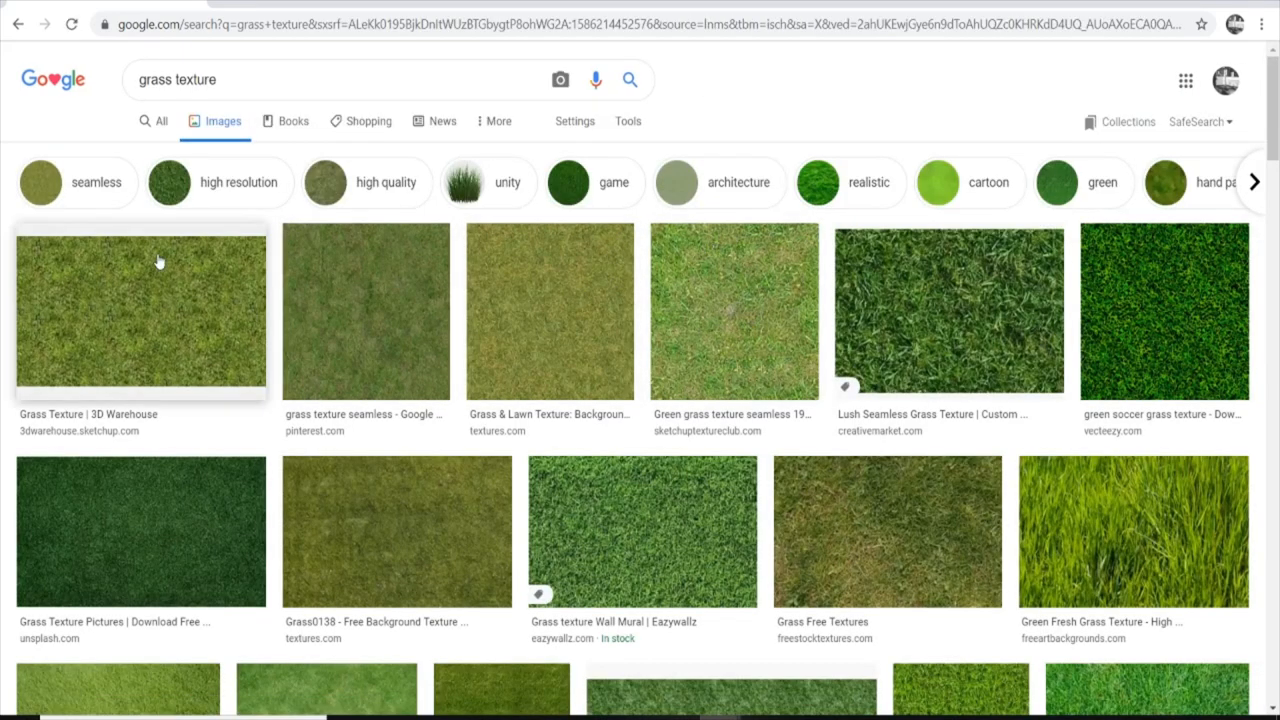
pyautogui.click(140, 311)
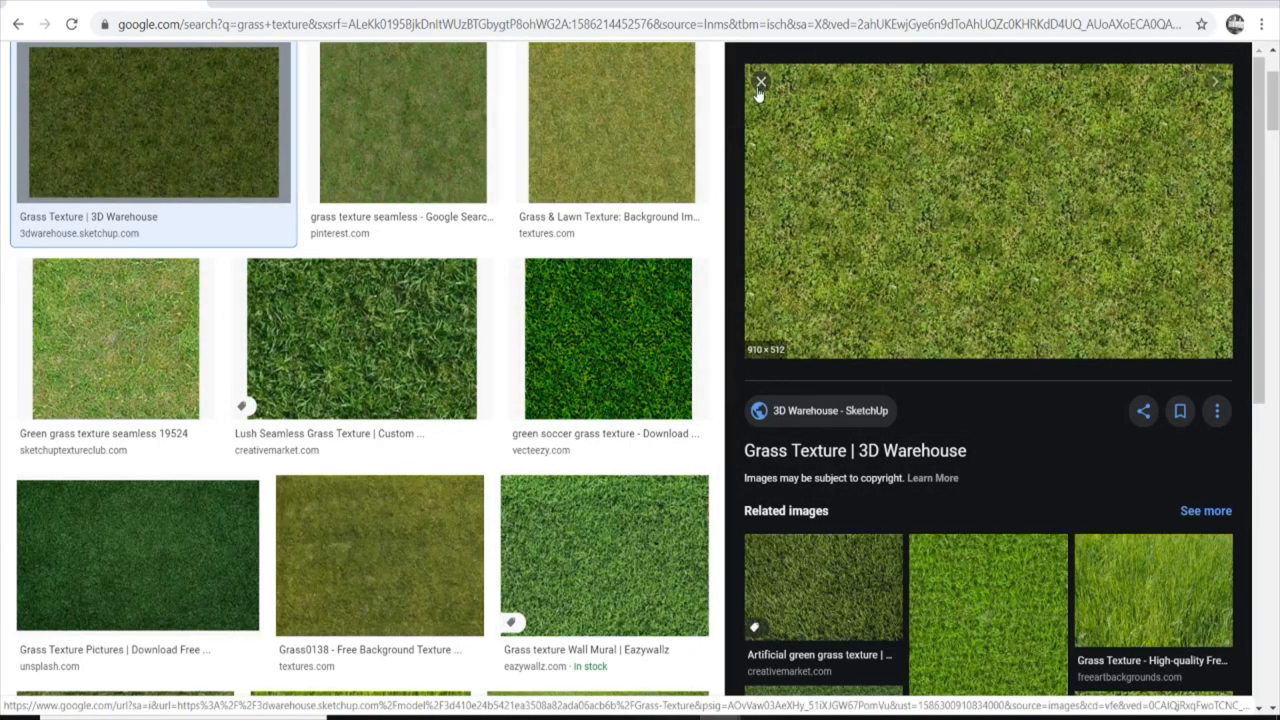
pyautogui.click(761, 81)
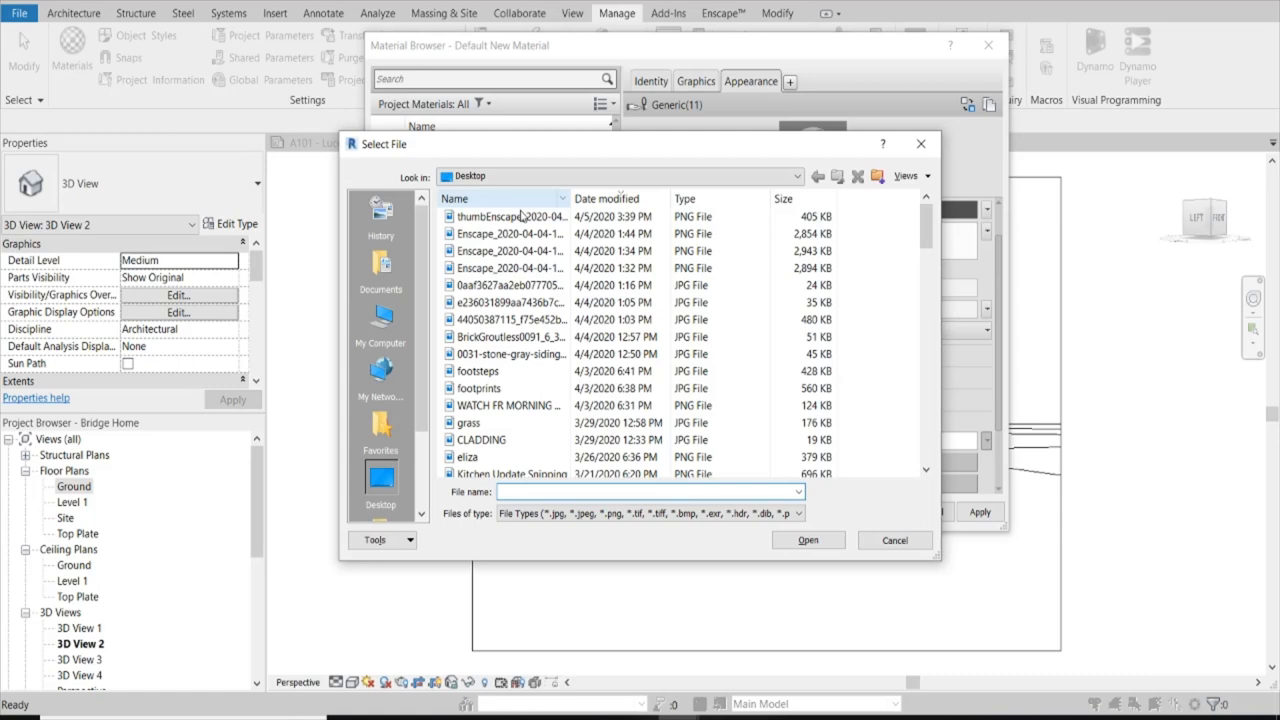
# Load Desktop grass.jpg as Grass NEW's appearance image and close the Material Browser.
pyautogui.click(469, 422)
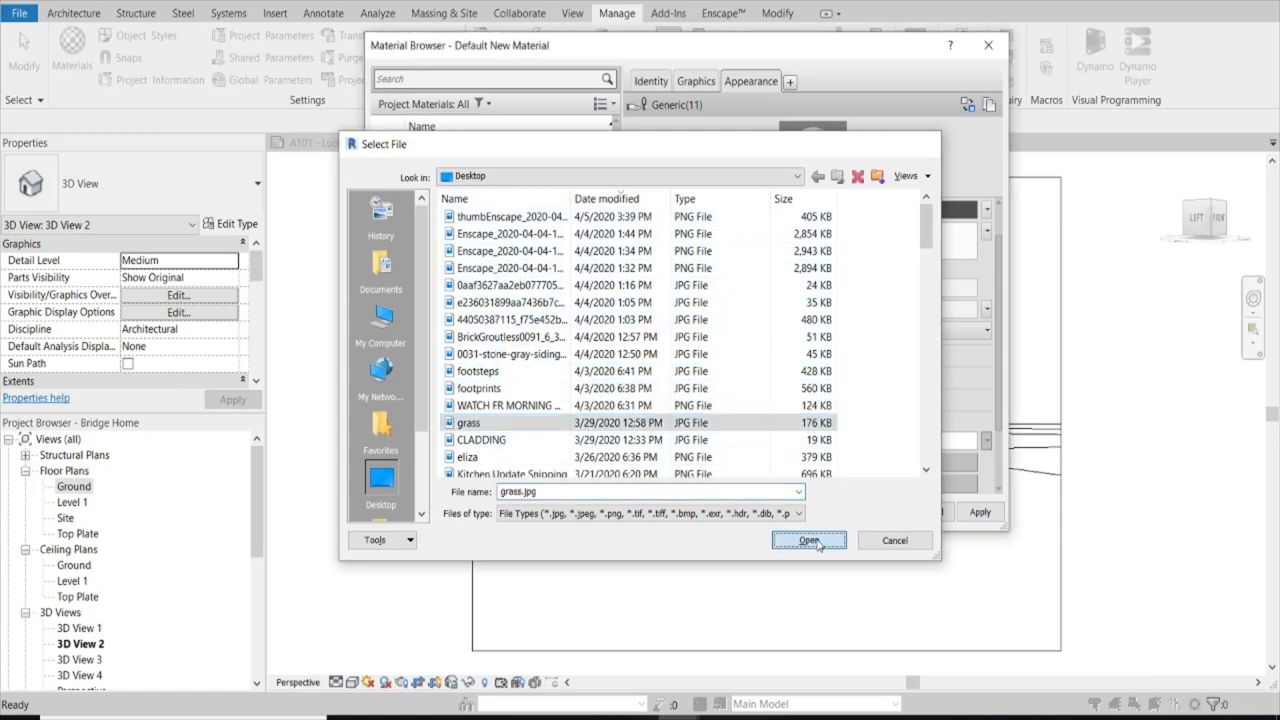
pyautogui.click(808, 540)
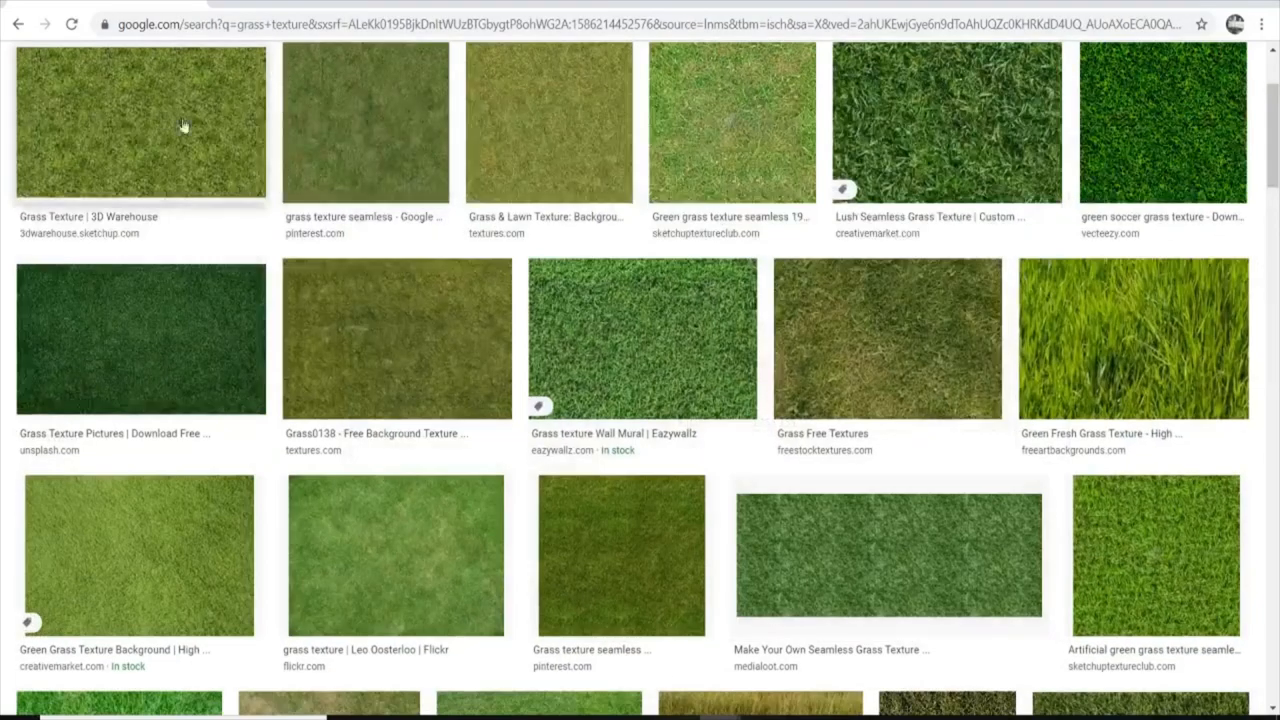
pyautogui.click(140, 123)
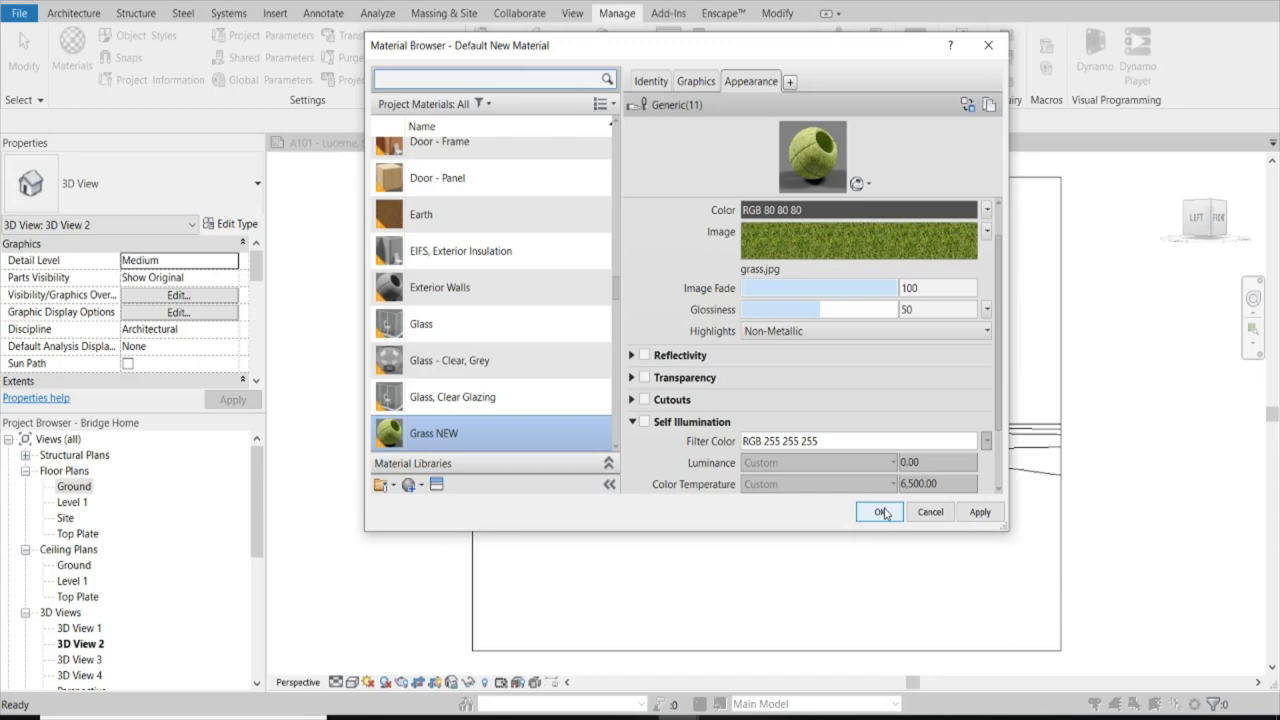
pyautogui.click(878, 511)
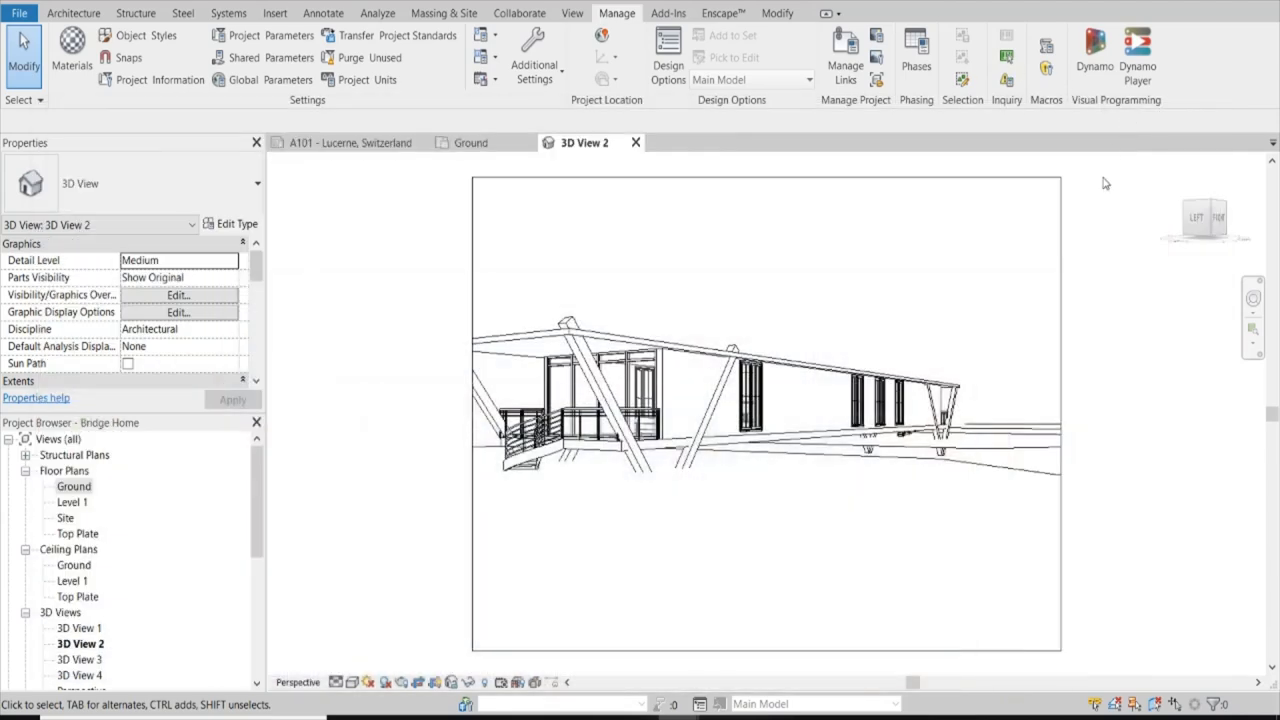
# Select the topography and set its Properties material to Grass NEW.
pyautogui.click(995, 463)
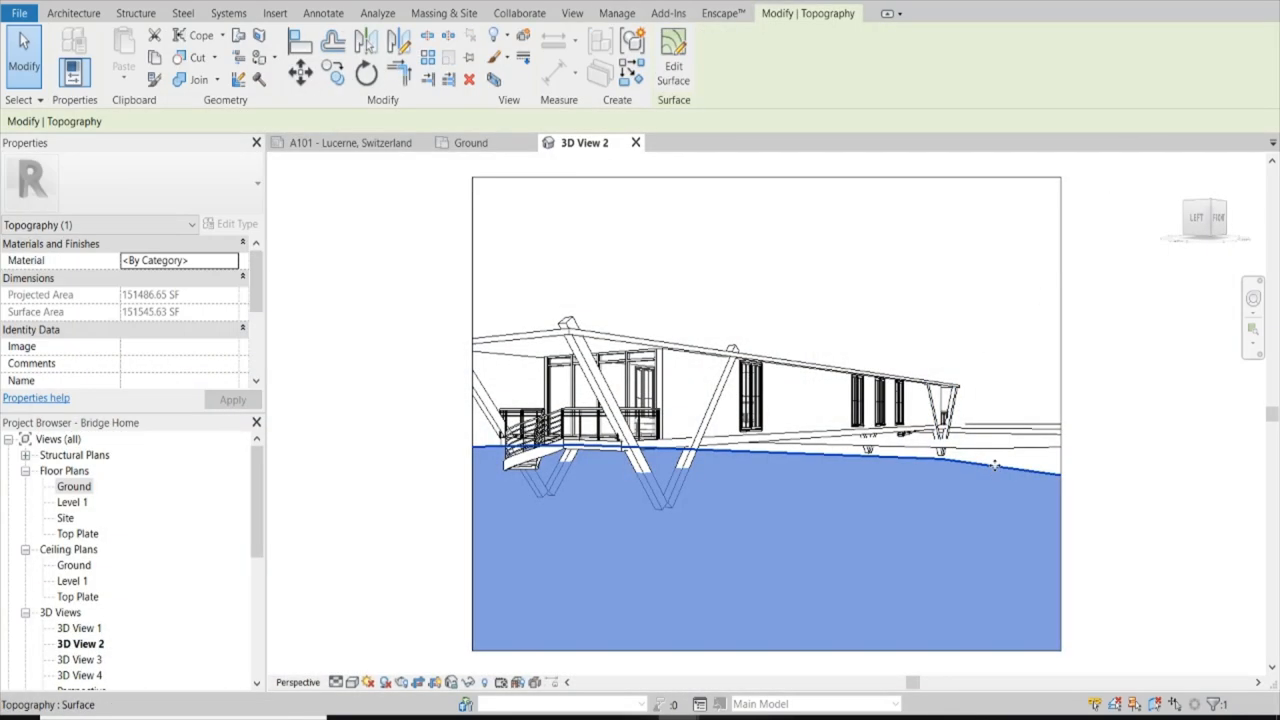
pyautogui.click(178, 260)
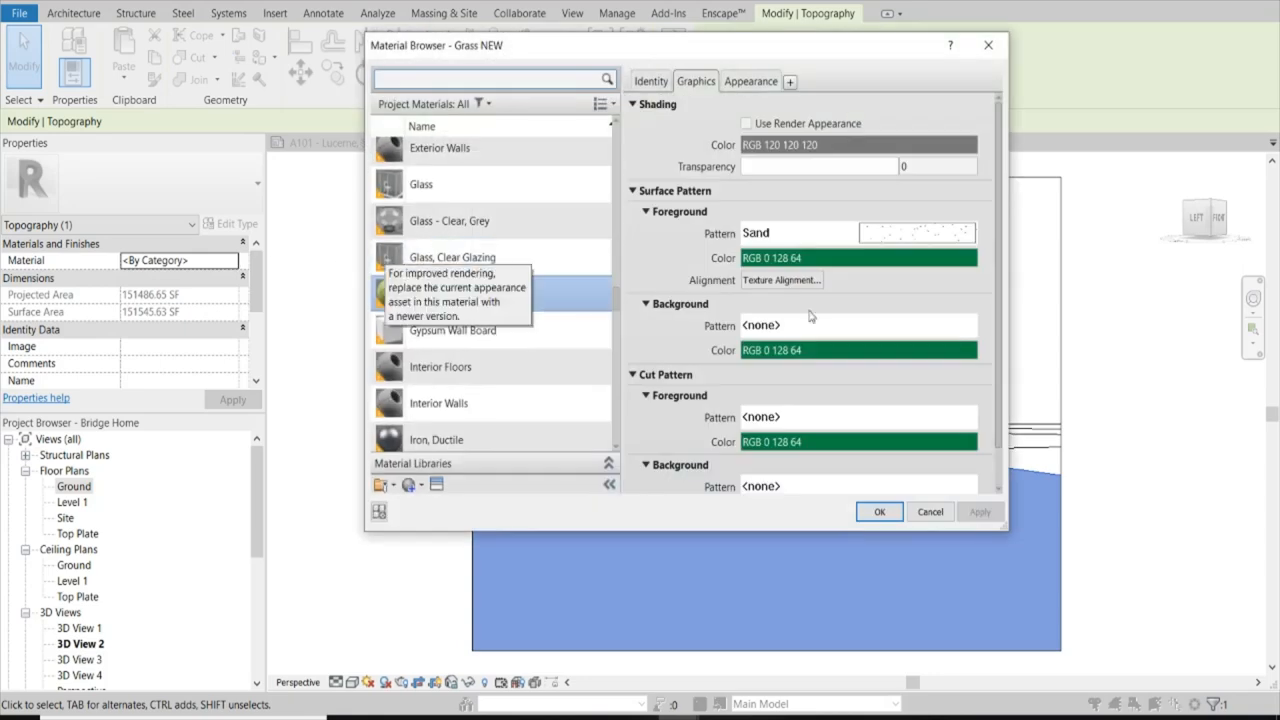
pyautogui.click(433, 293)
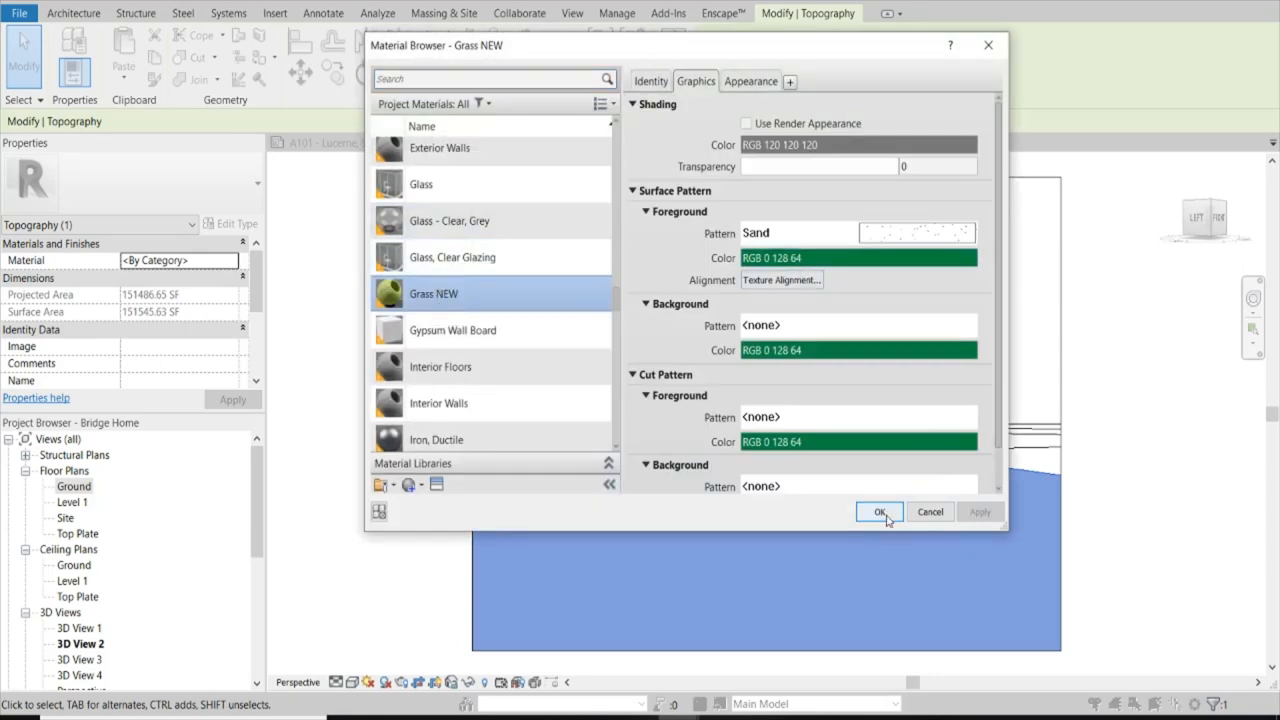
pyautogui.click(879, 511)
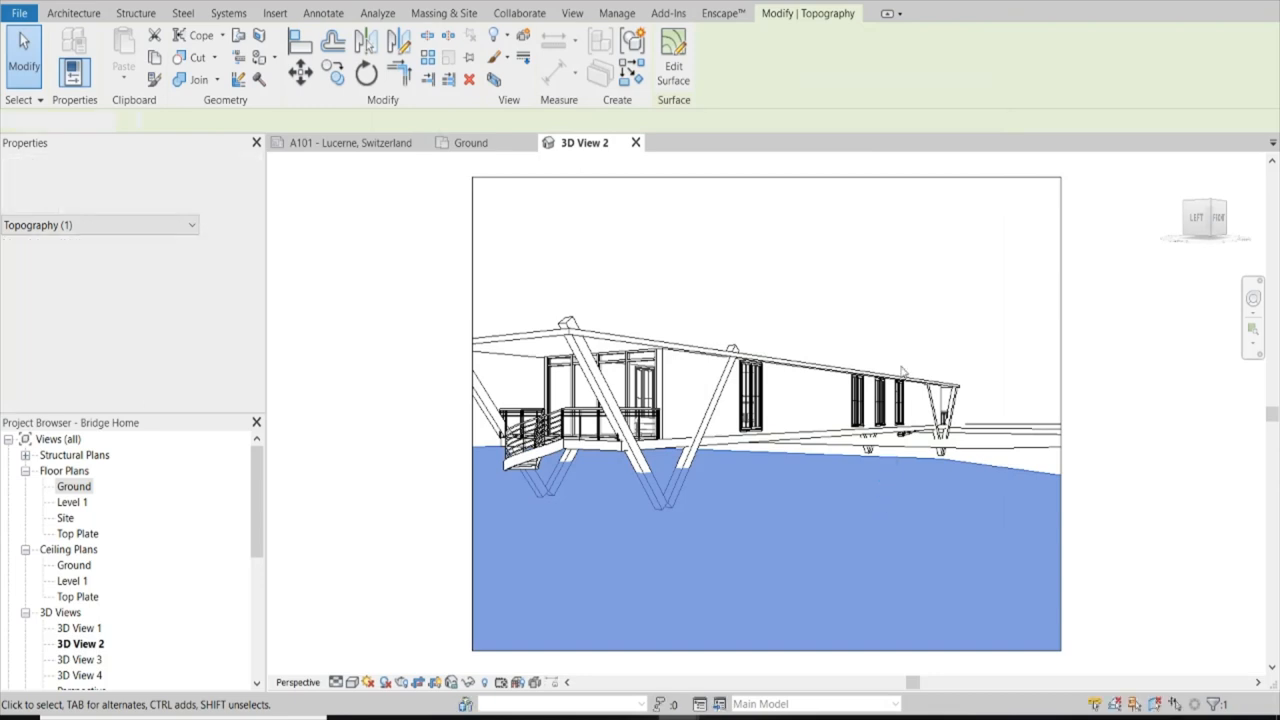
pyautogui.click(616, 13)
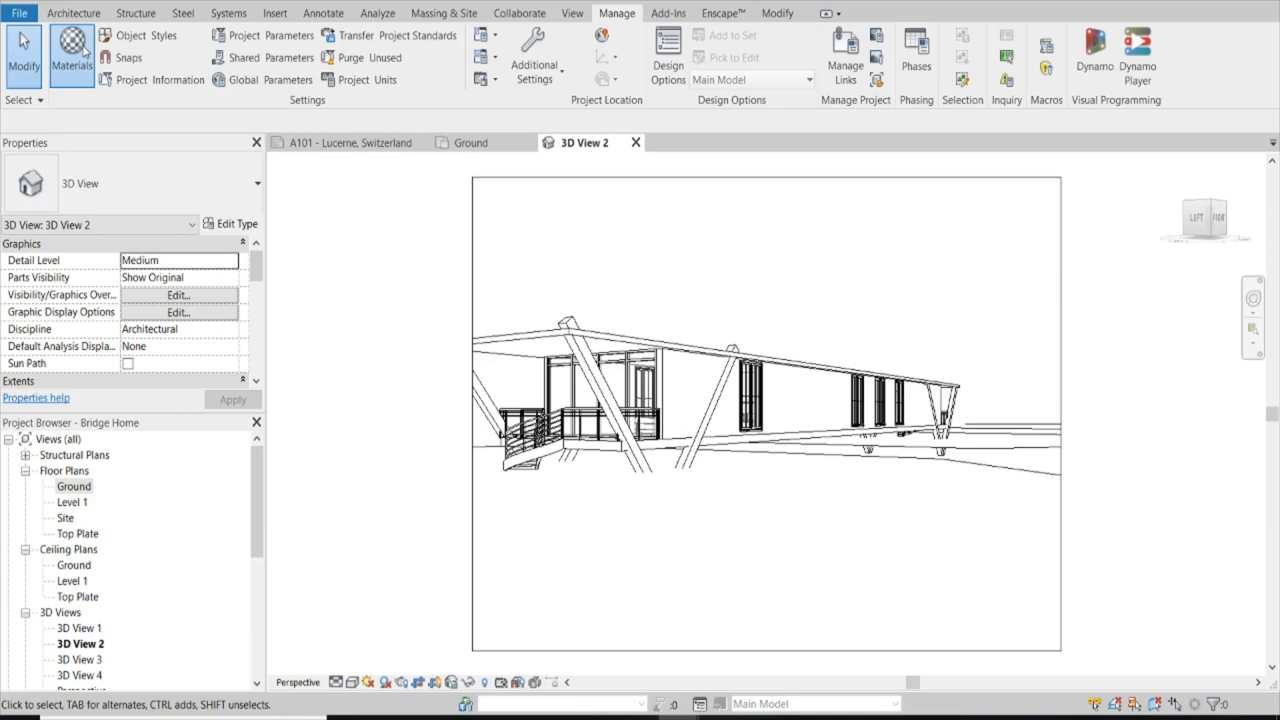
# Open Grass NEW's appearance texture editor to set the grass image sample size to 3'.
pyautogui.click(71, 48)
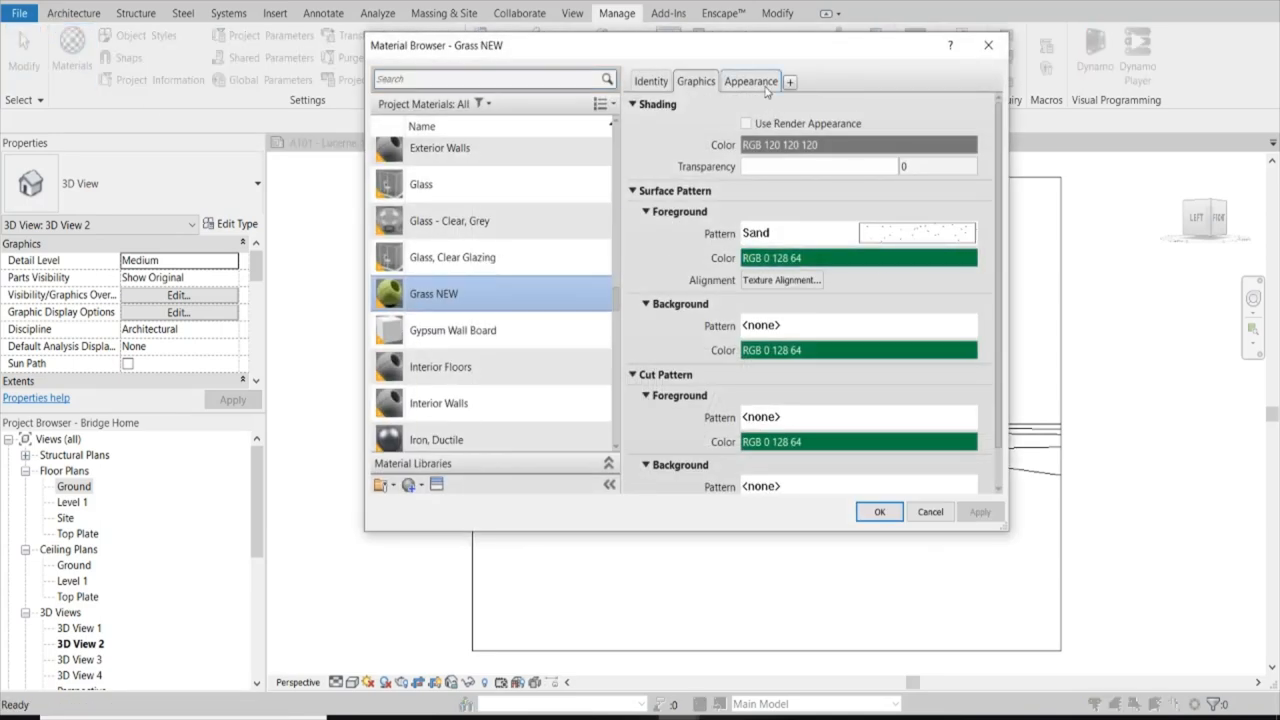
pyautogui.click(750, 81)
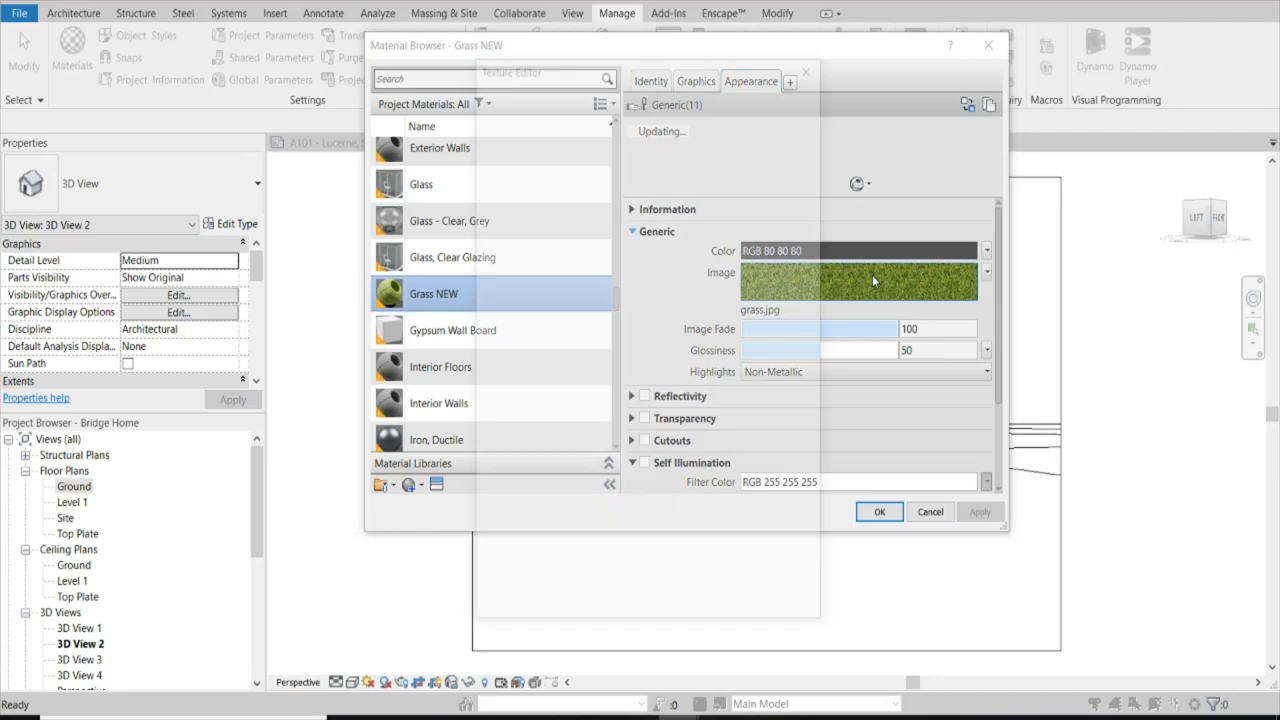
pyautogui.click(858, 280)
pyautogui.write("3'")
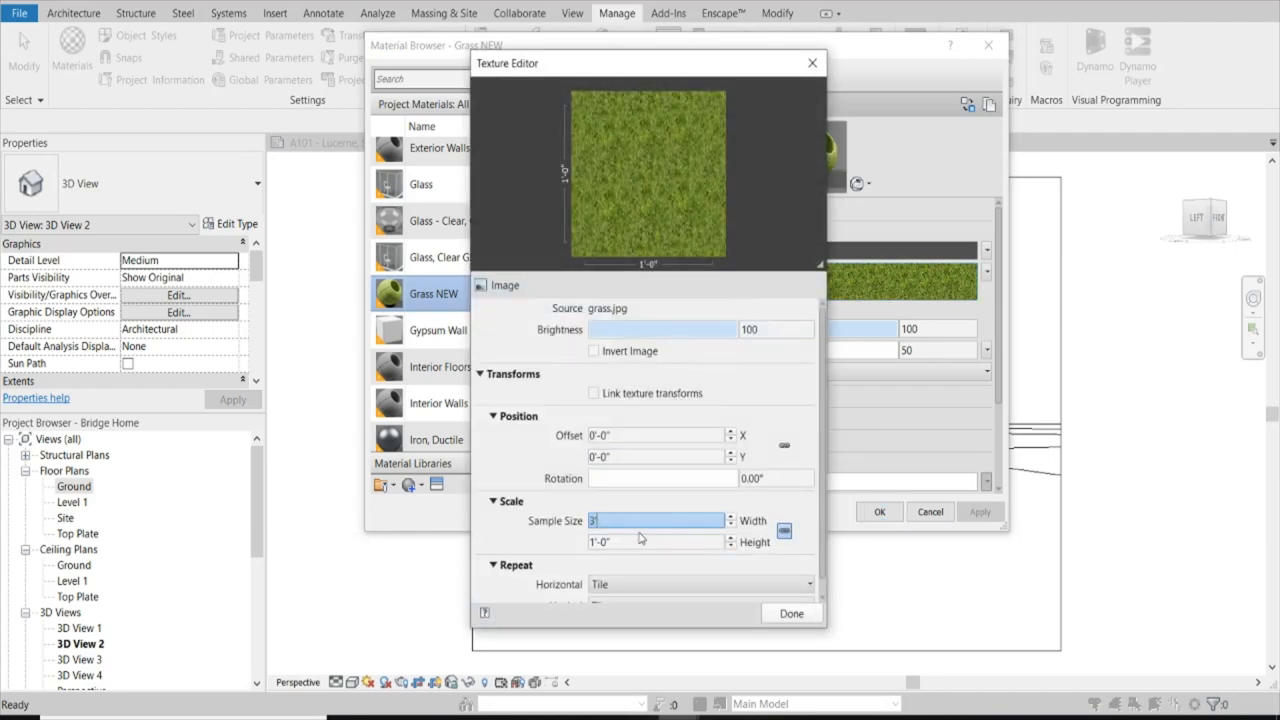
pyautogui.click(791, 613)
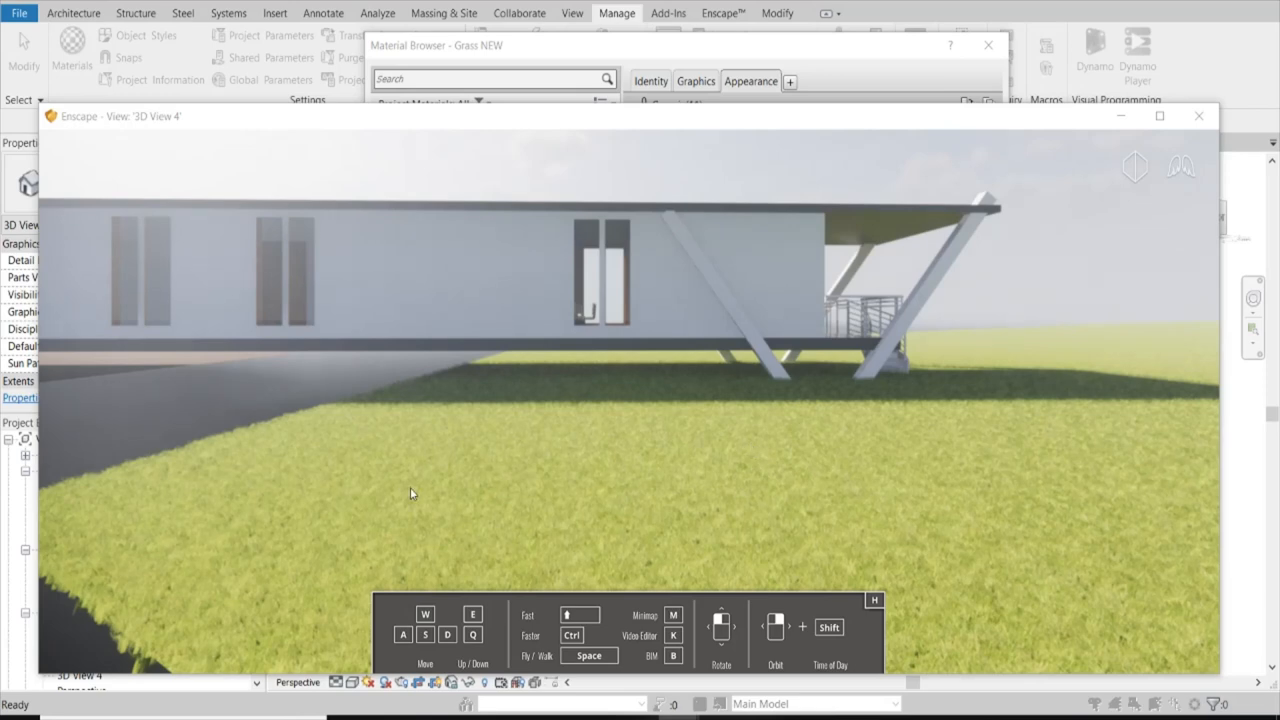
pyautogui.moveTo(446, 482)
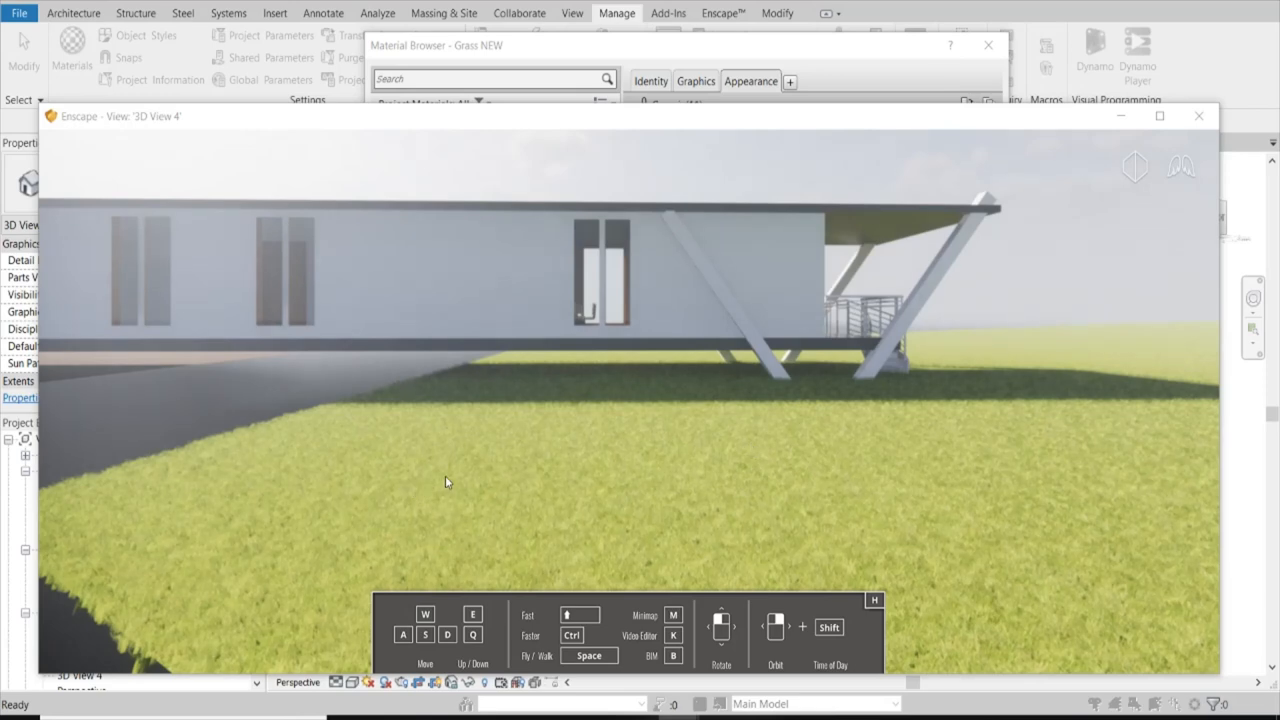